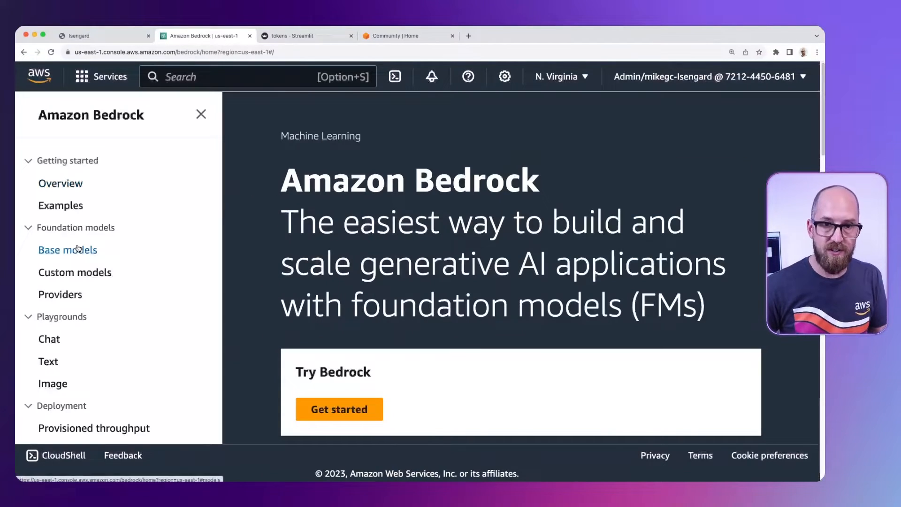
- Review Anthropic's Claude v2 details under Base models, then move to the tokenizer demo tab
click(67, 249)
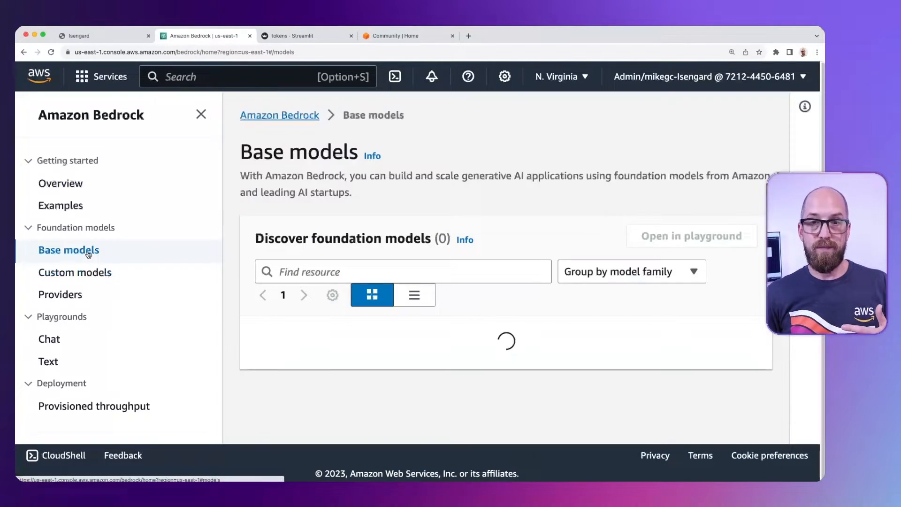
scroll(down, 3)
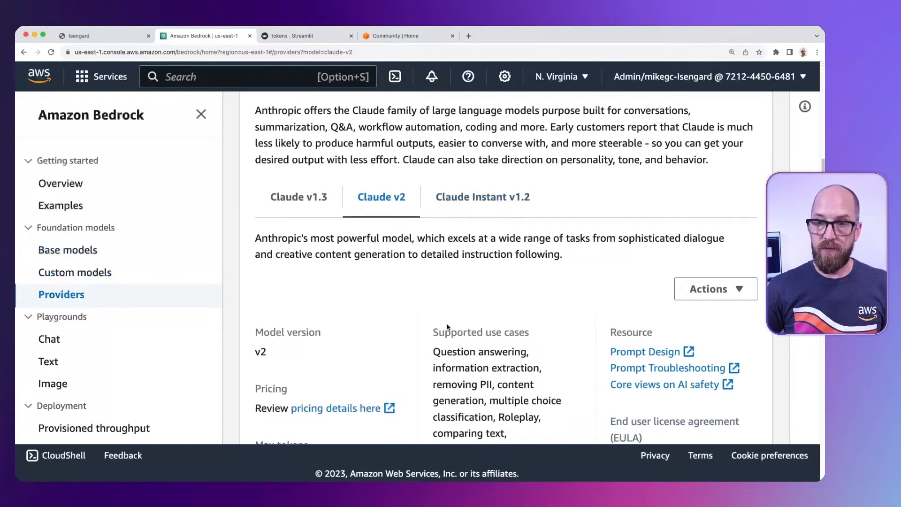
scroll(down, 3)
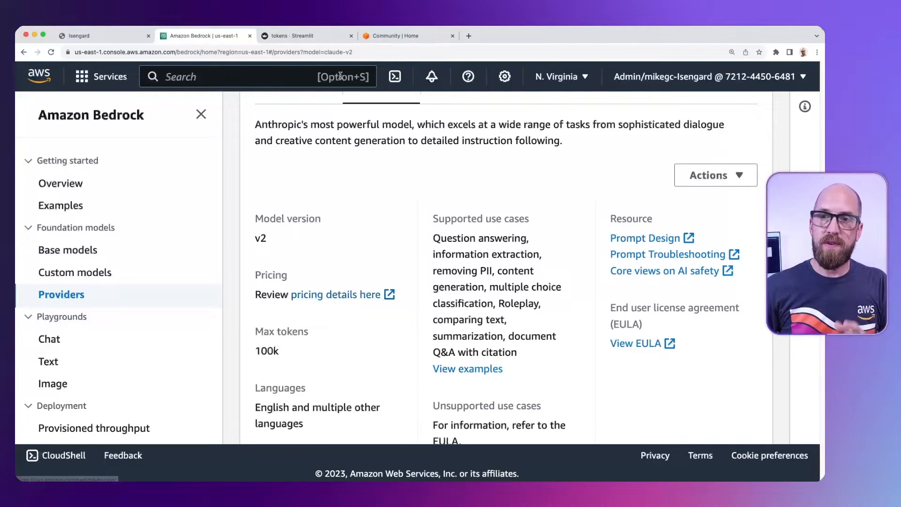
click(296, 35)
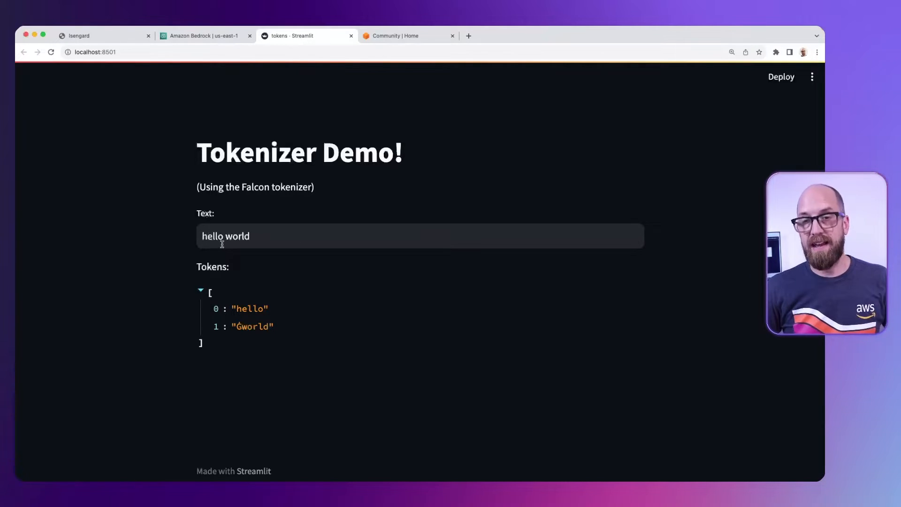
mouse_move(261, 374)
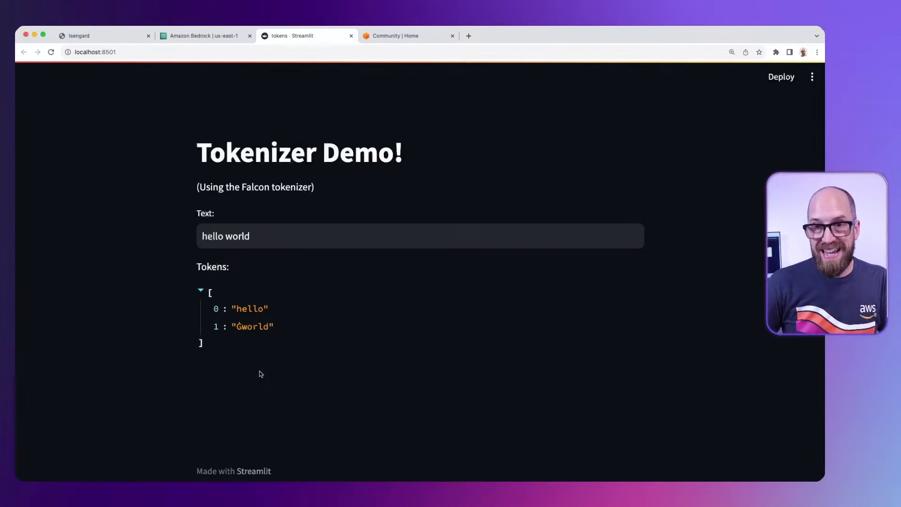
mouse_move(308, 399)
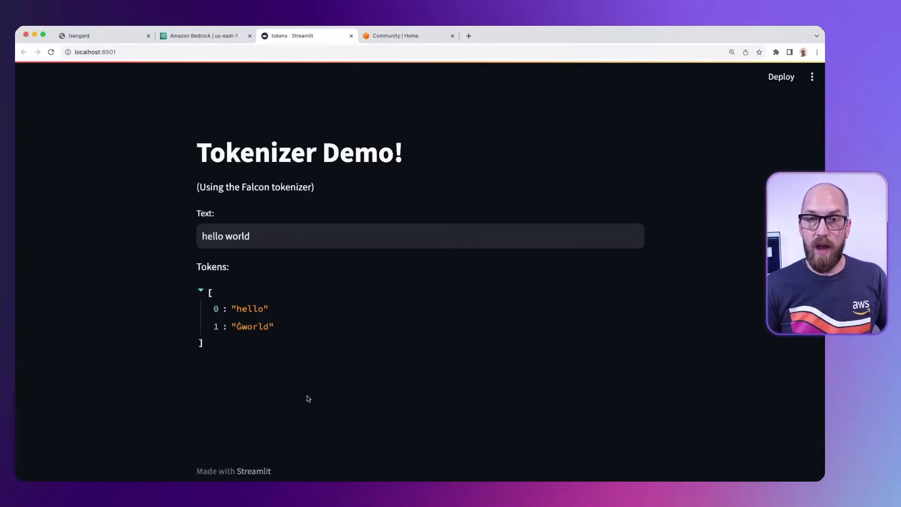
mouse_move(329, 357)
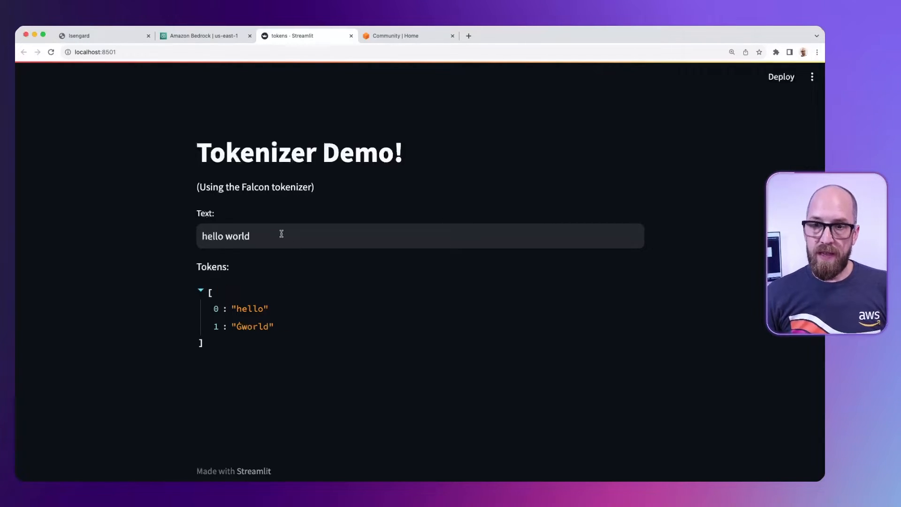
- Tokenize 'Hello, world!' into four tokens with the Falcon tokenizer
text(Hell)
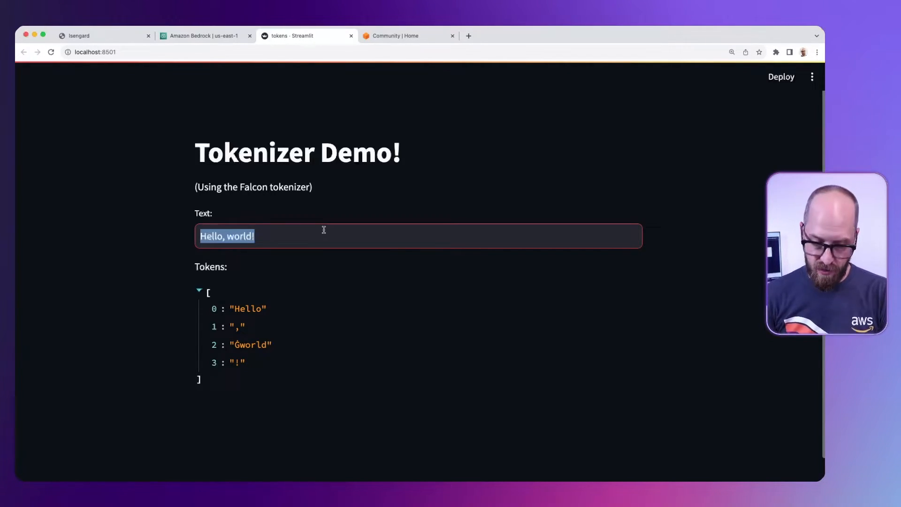
- Tokenize 'Amazon Bedrock is awesome!' with the spelling corrected, then return to the Bedrock console
text(Amazon Bedrock is awsome!)
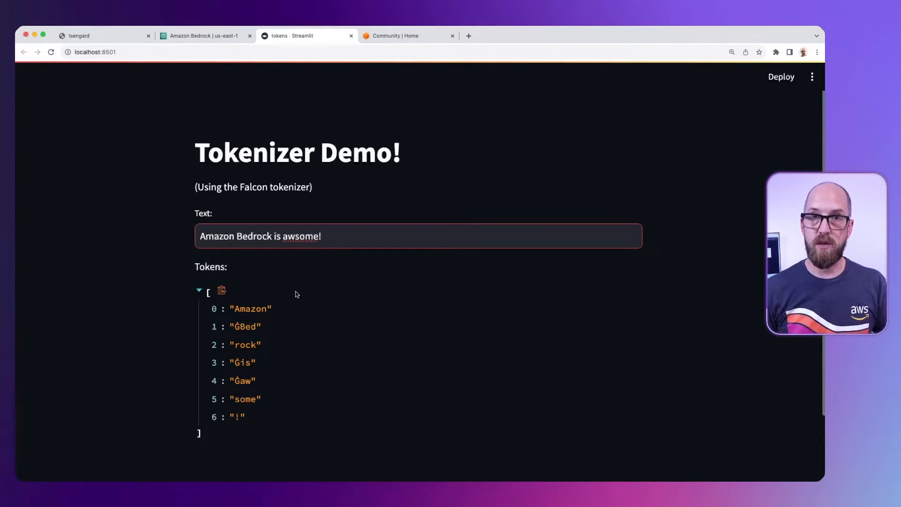
mouse_move(282, 317)
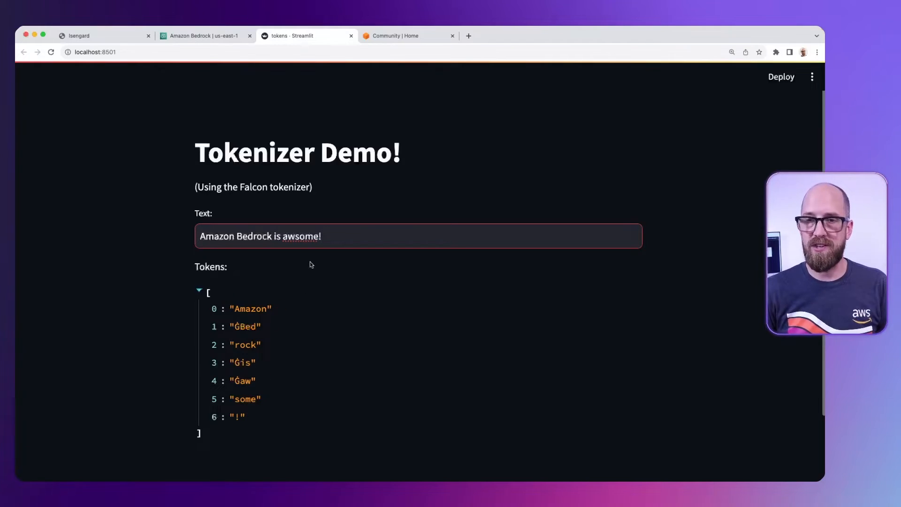
right_click(301, 236)
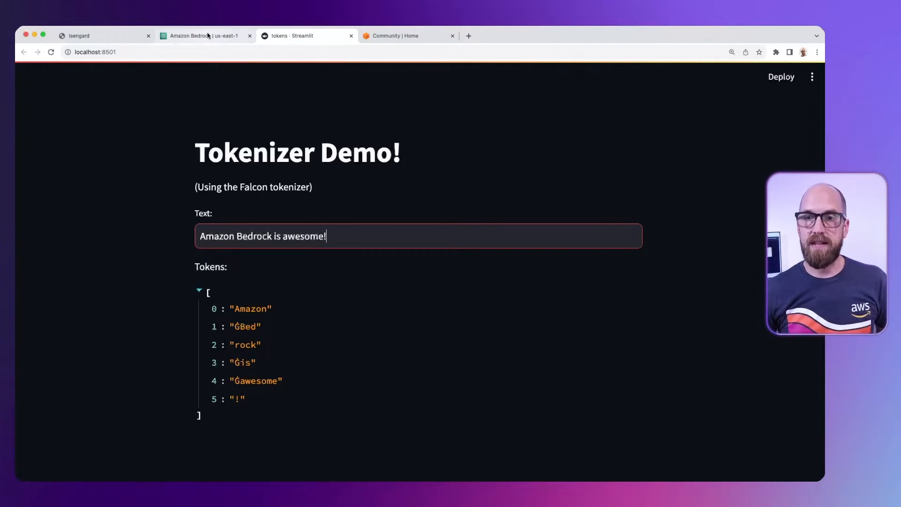
click(204, 36)
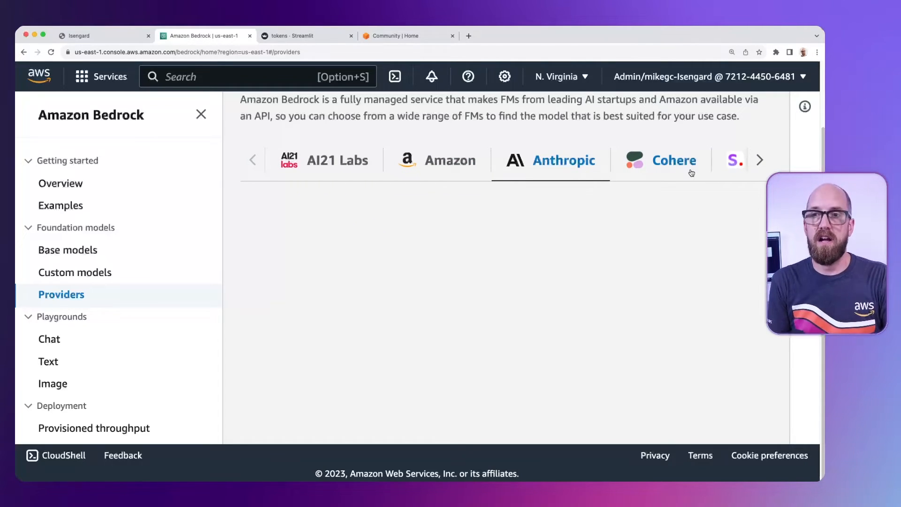
mouse_move(357, 187)
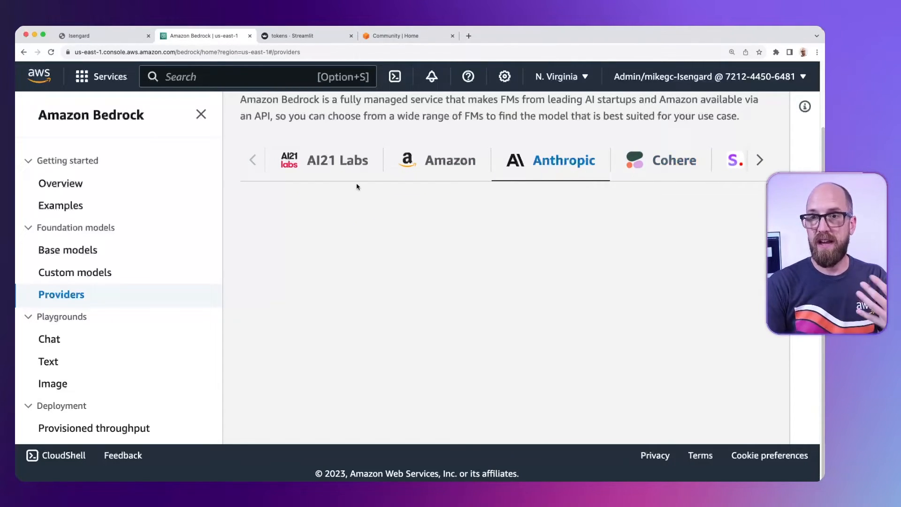
mouse_move(658, 177)
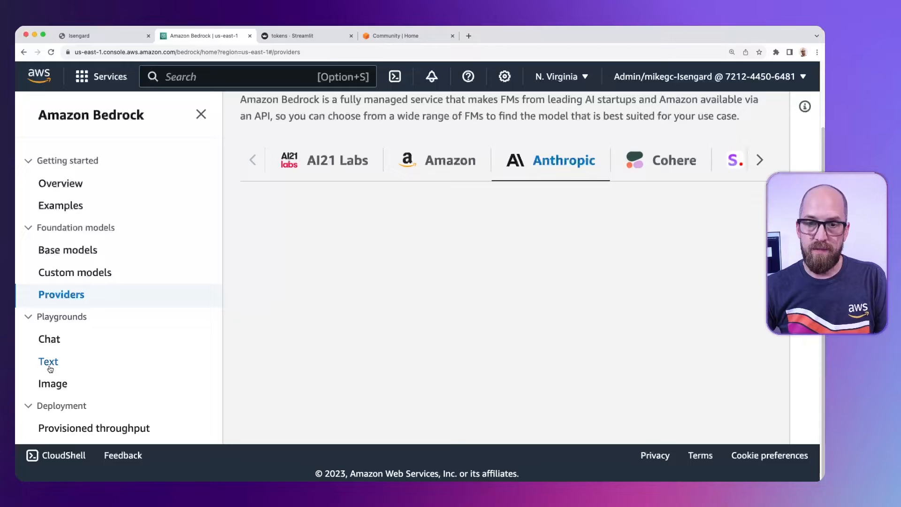
- Select AI21 Labs' Jurassic-2 Ultra in the Text playground
click(48, 362)
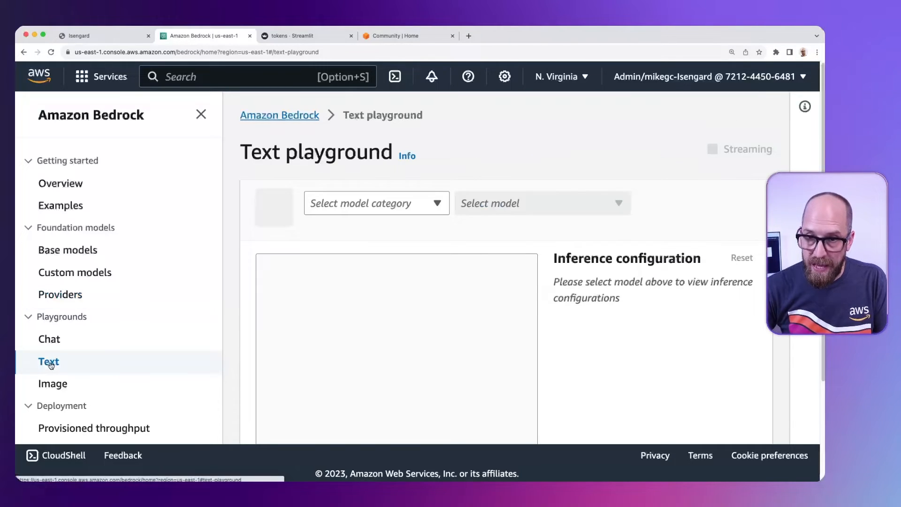
click(377, 203)
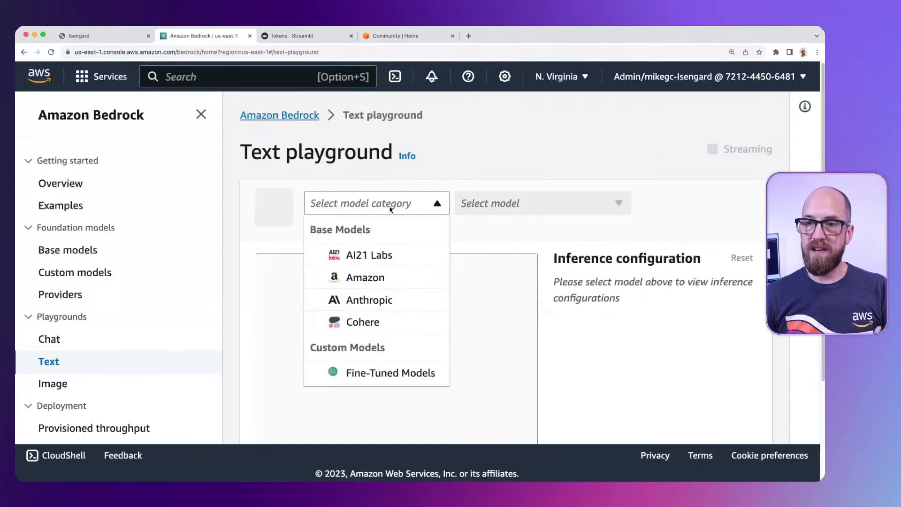
click(369, 256)
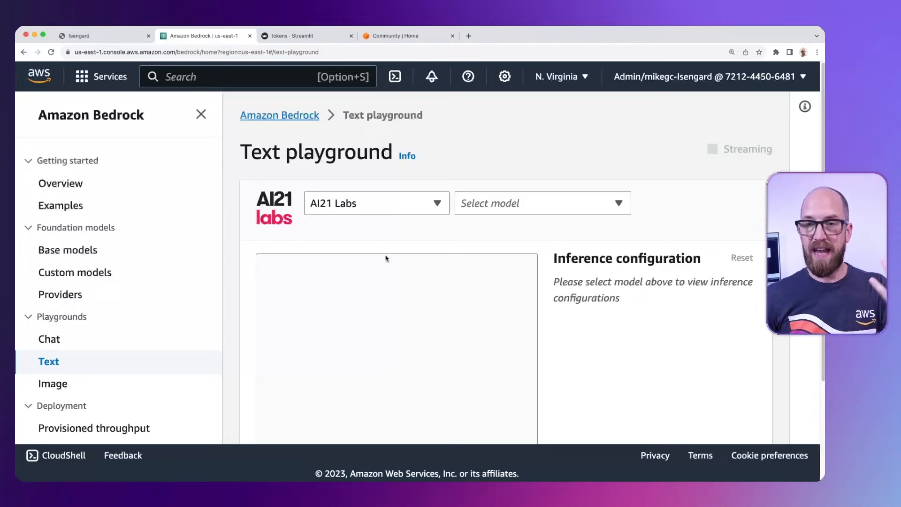
click(543, 203)
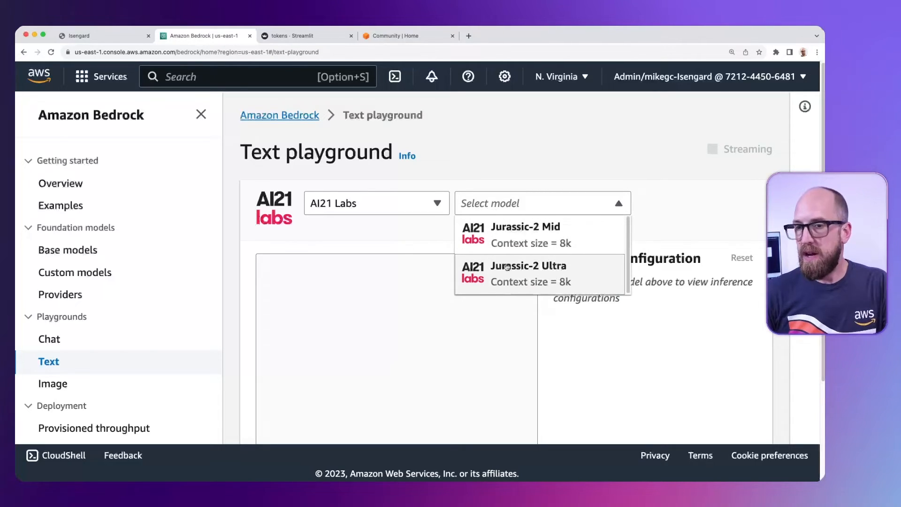
click(530, 266)
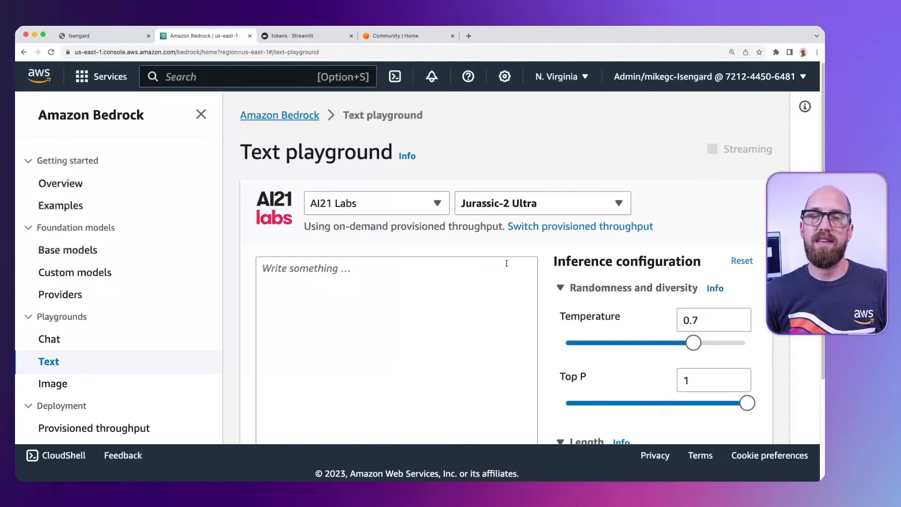
- Copy 'Amazon Bedrock is awesome!' from the tokenizer demo as the playground prompt
click(395, 310)
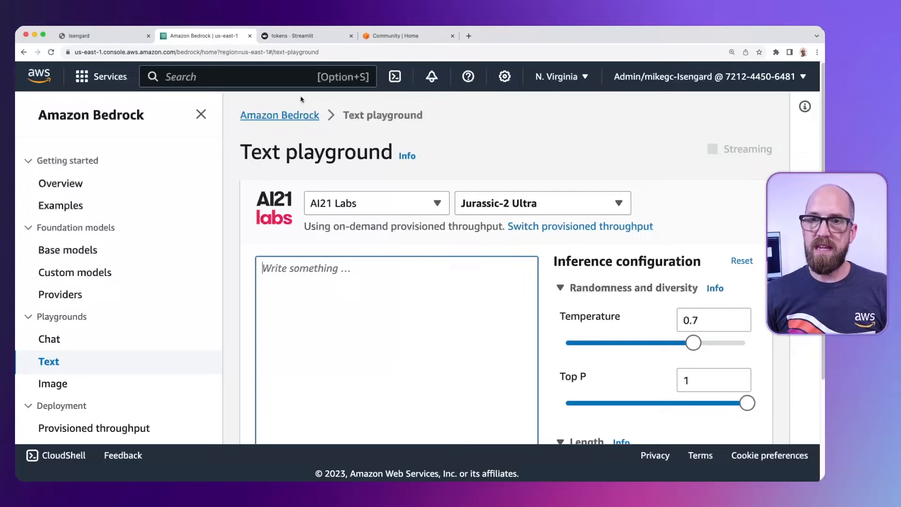
click(293, 35)
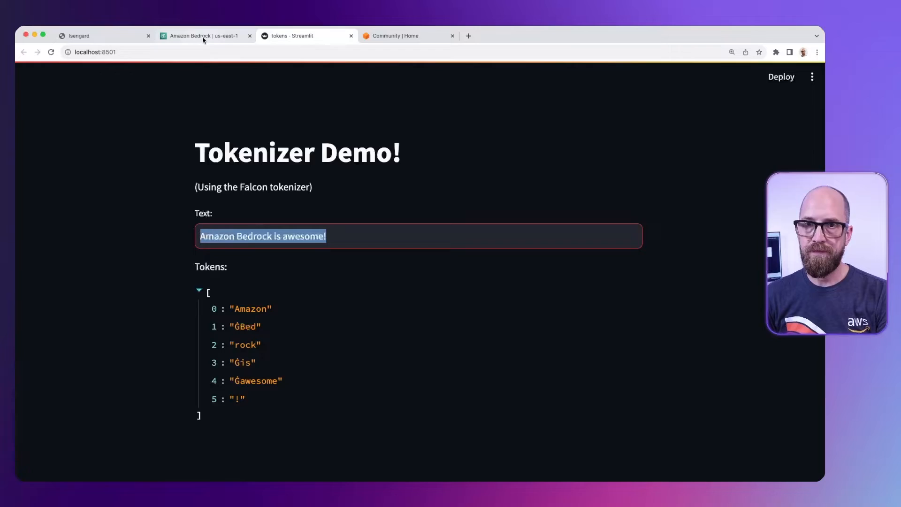
click(203, 36)
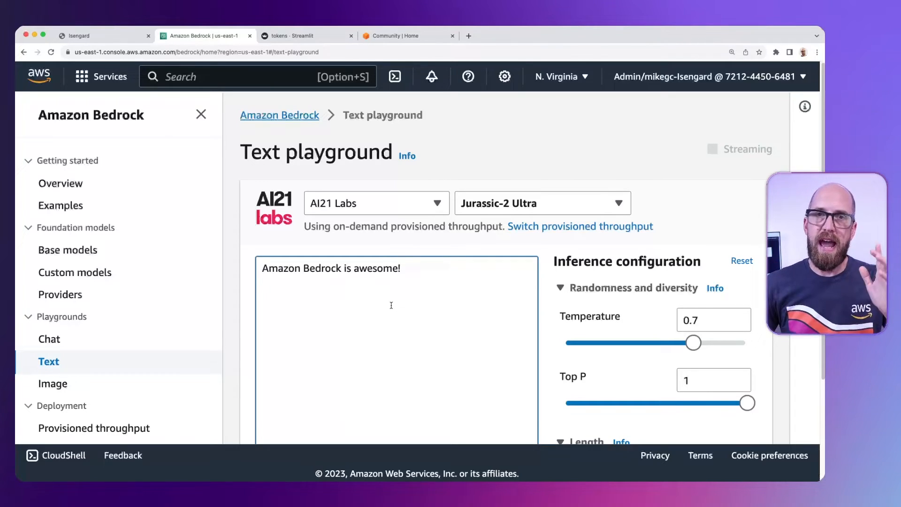
mouse_move(549, 378)
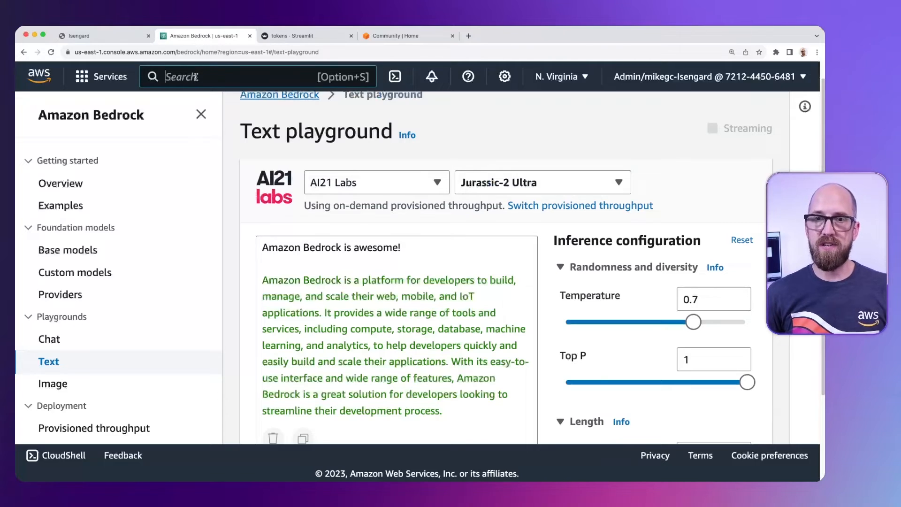
- Find CloudWatch via the console search and open it in a new browser tab
text(cloudwatch)
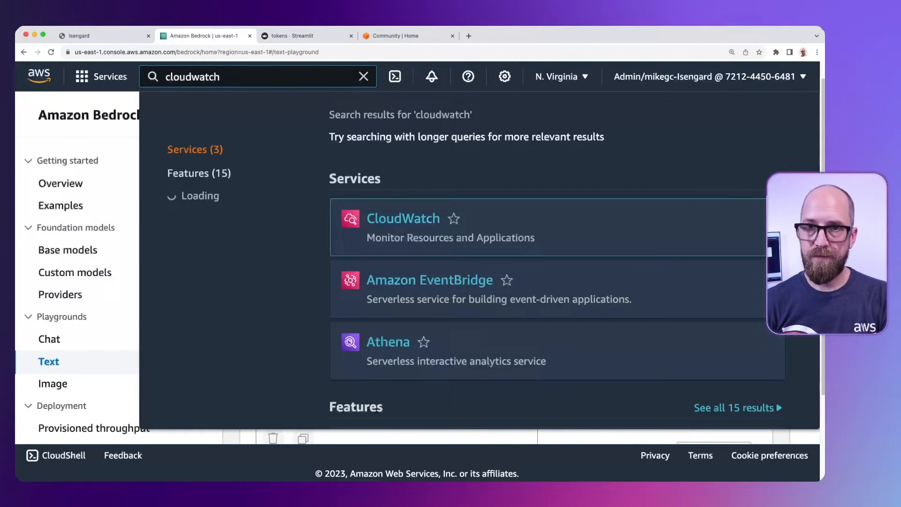
right_click(400, 217)
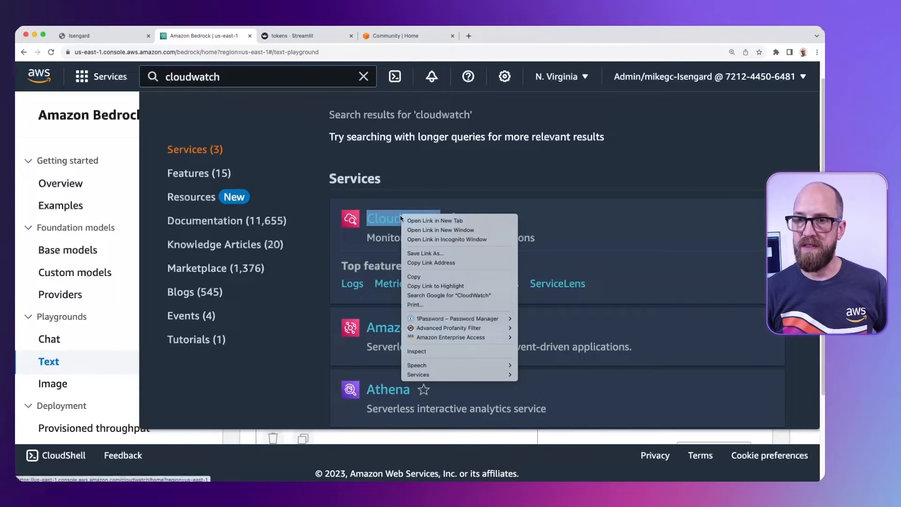
click(435, 221)
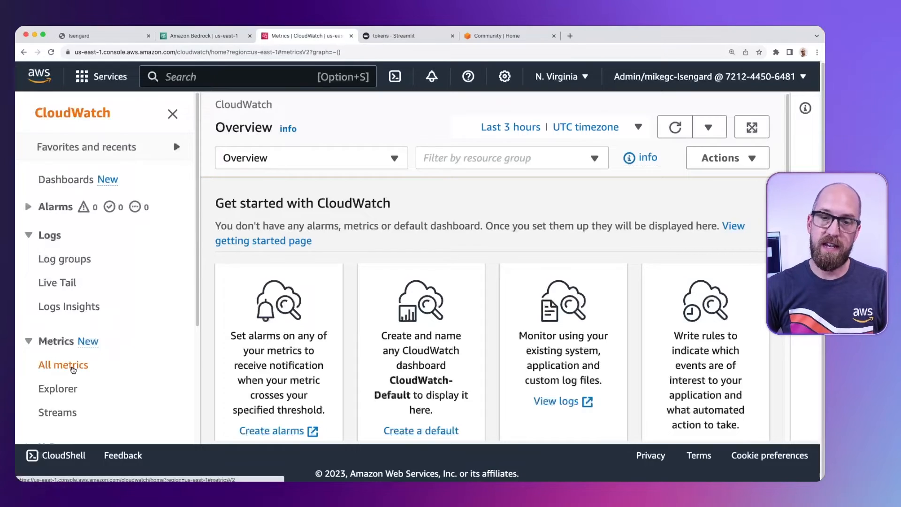
- List the Bedrock metrics by ModelId for ai21.j2-ultra-v1 in CloudWatch Metrics
click(62, 365)
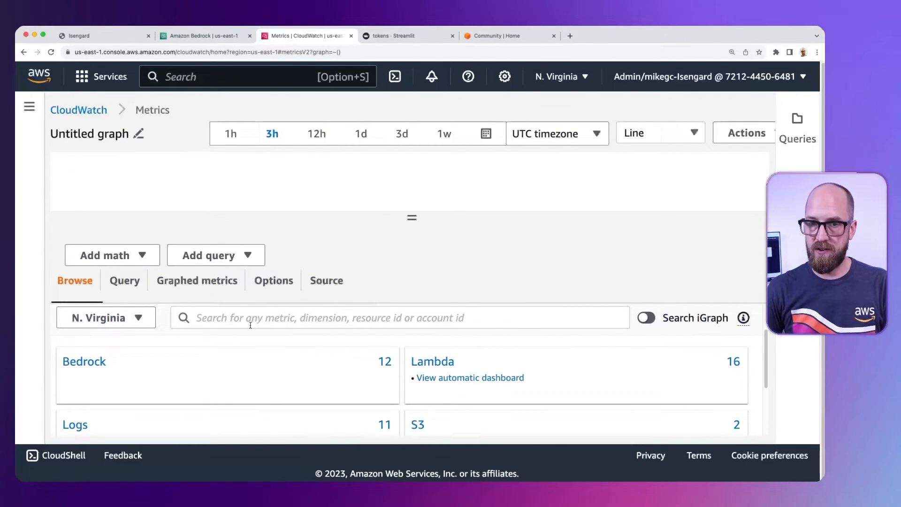
click(84, 362)
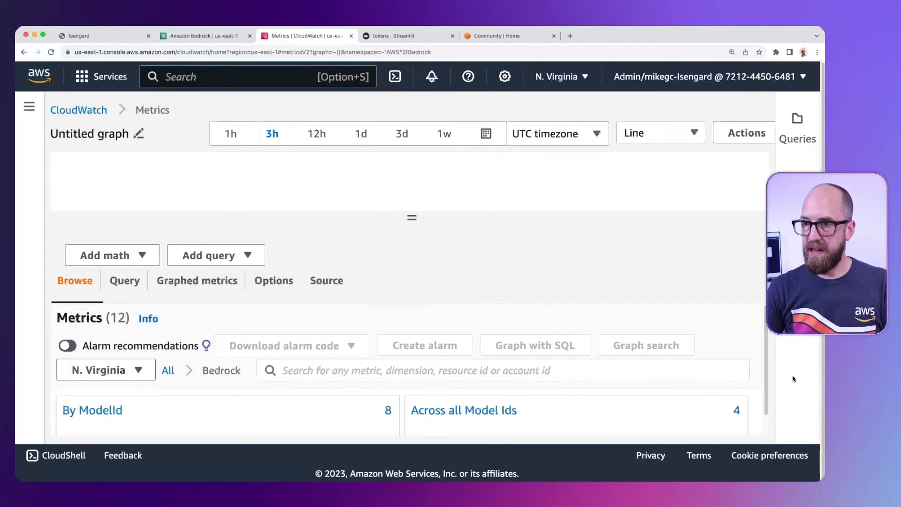
mouse_move(627, 301)
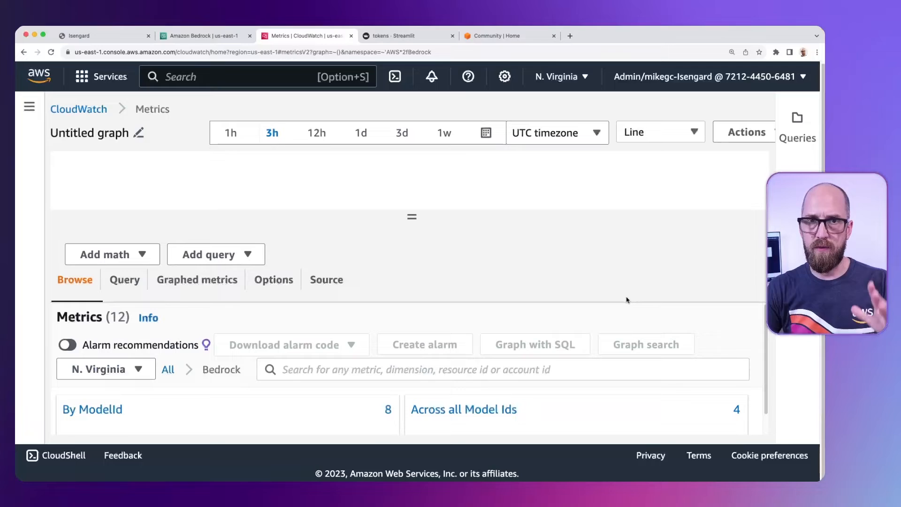
mouse_move(639, 301)
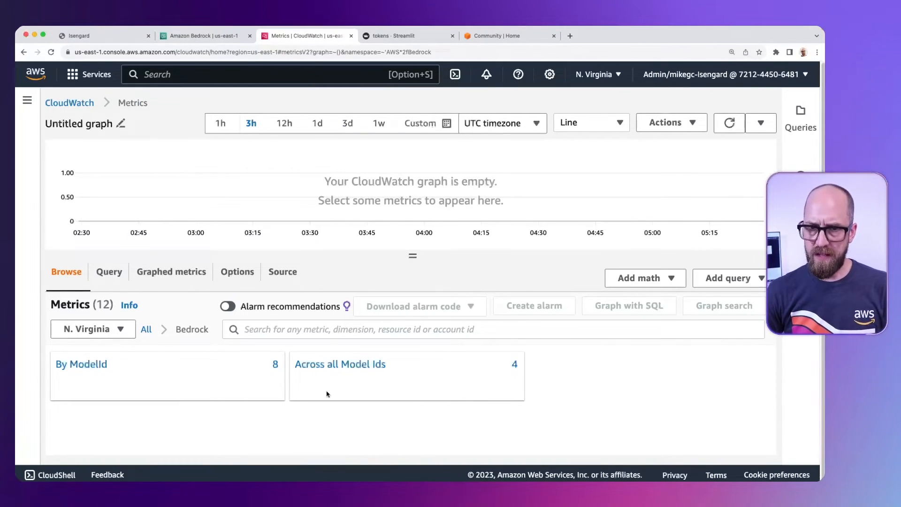
click(81, 364)
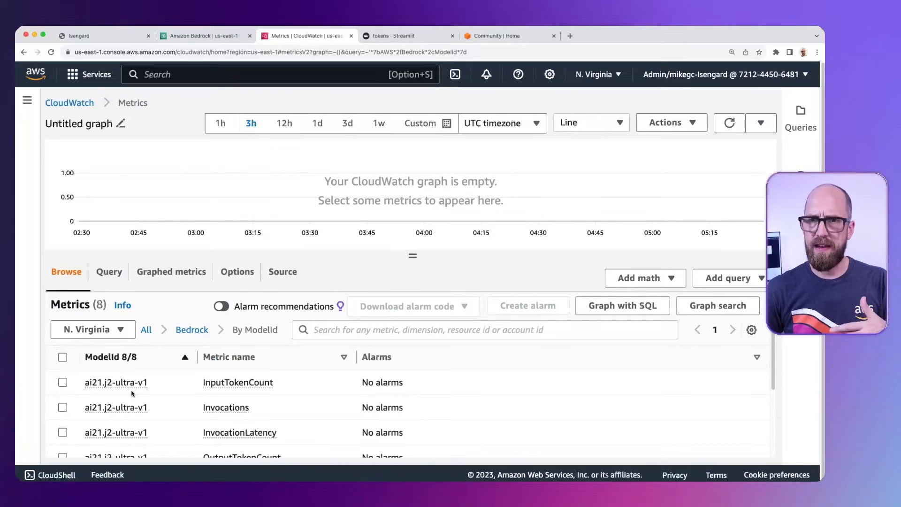
click(206, 36)
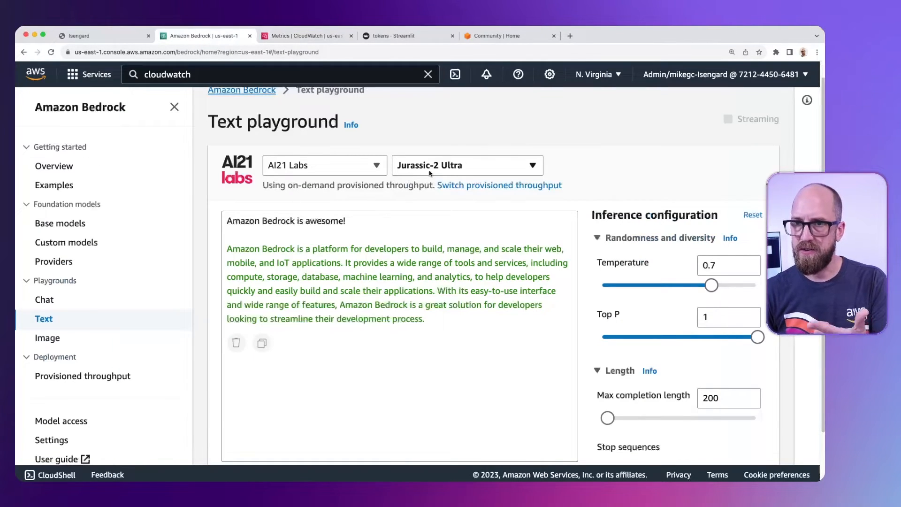
click(306, 35)
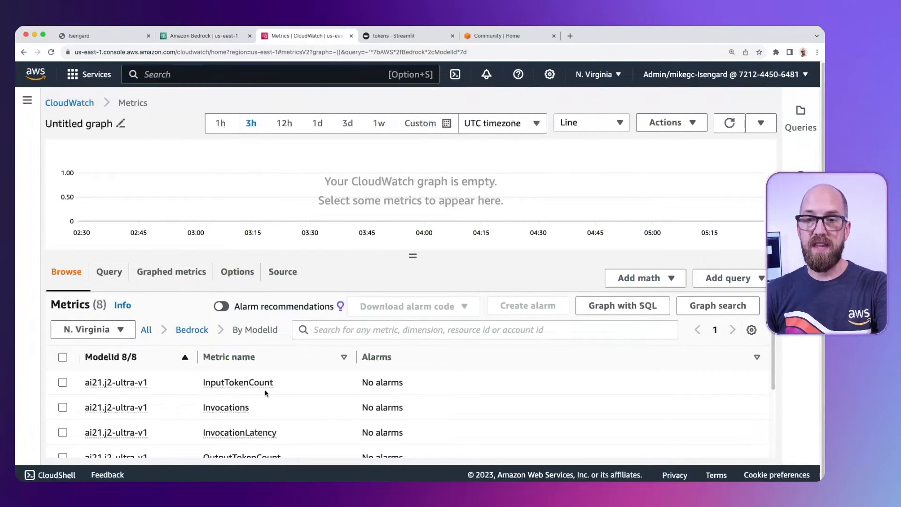
mouse_move(248, 411)
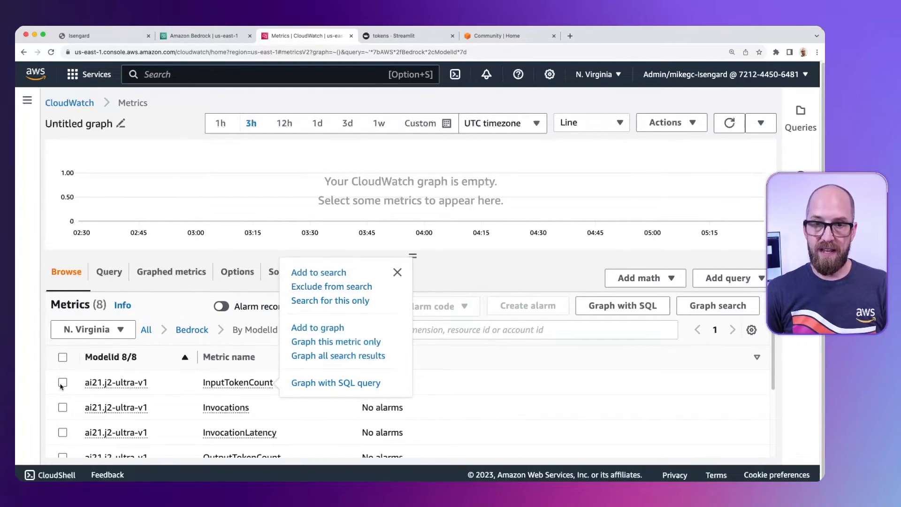
- Graph InputTokenCount for ai21.j2-ultra-v1 and refresh to show its data point of 5
click(63, 383)
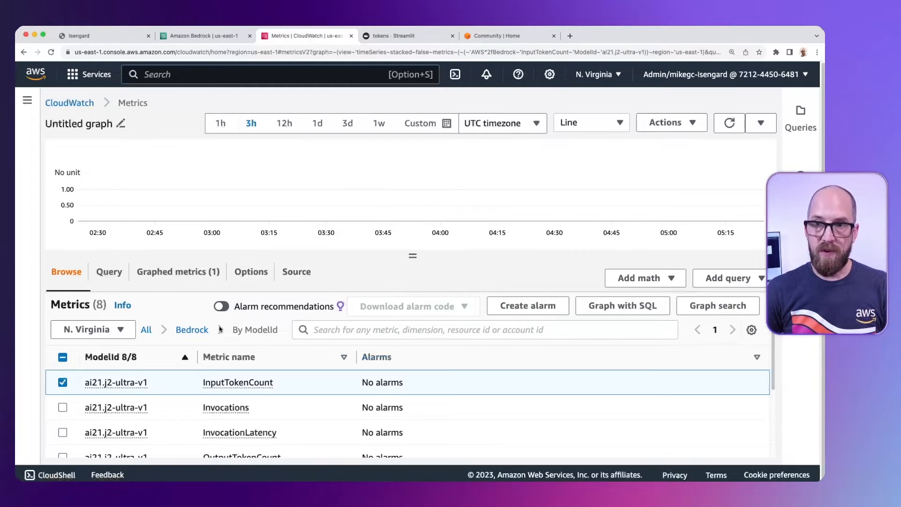
mouse_move(692, 226)
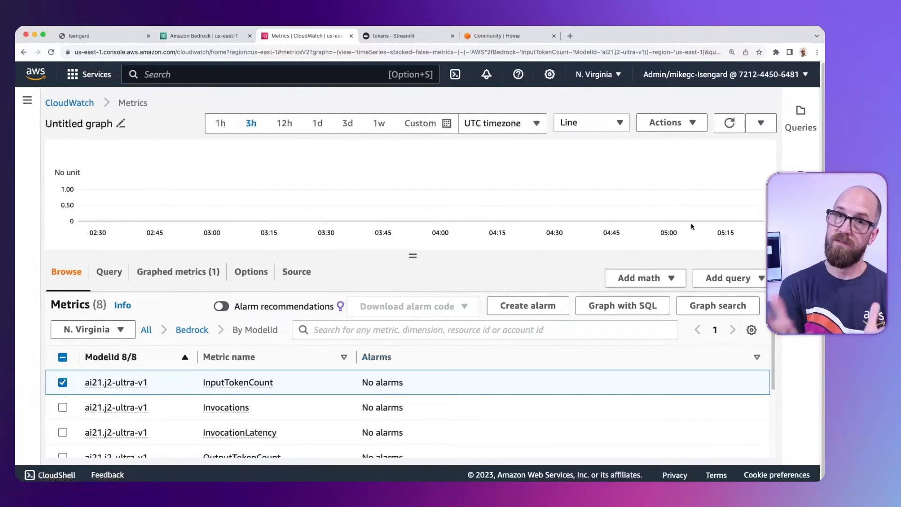
click(728, 122)
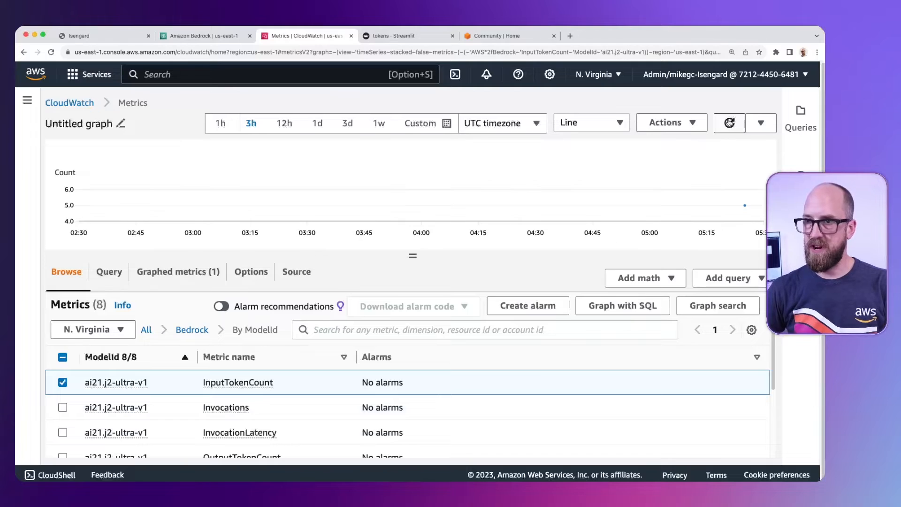
mouse_move(746, 206)
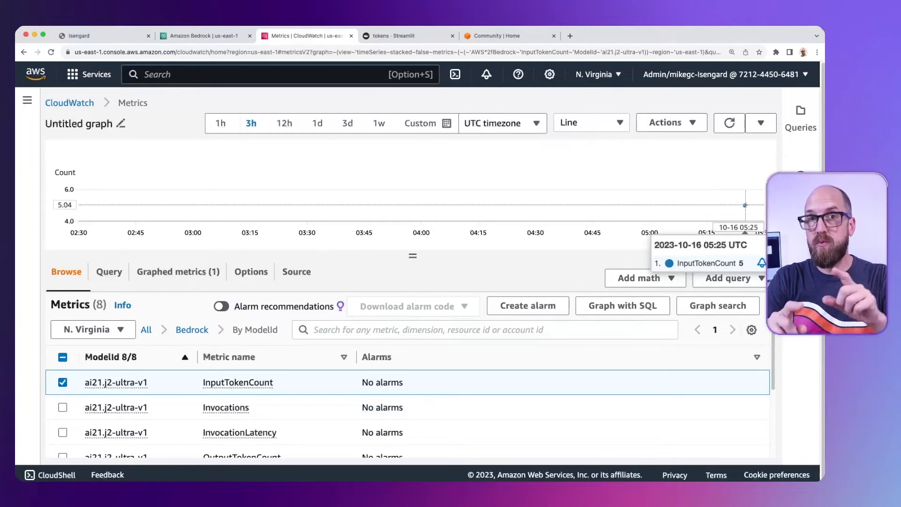
mouse_move(402, 158)
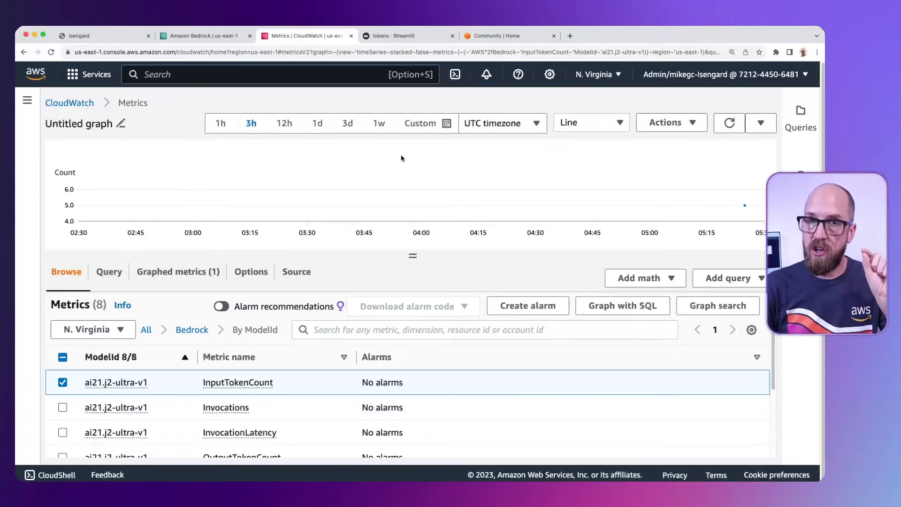
mouse_move(387, 161)
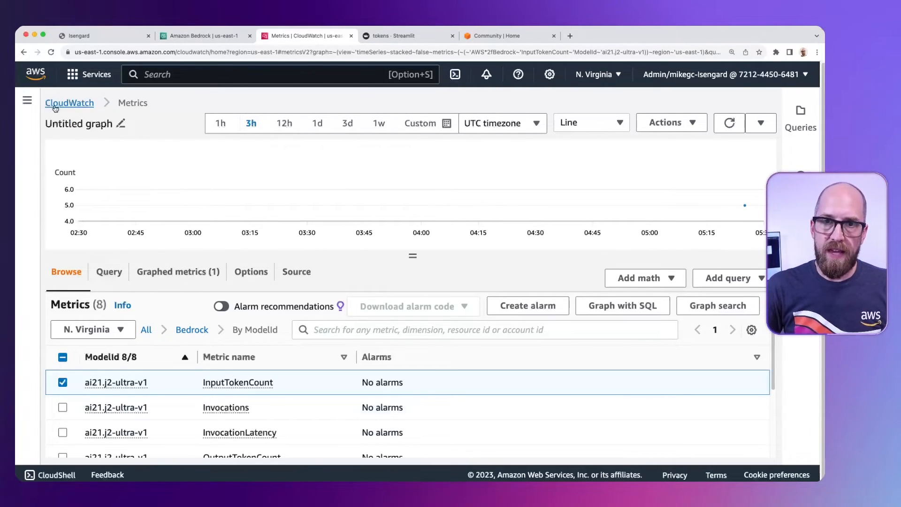
- Start a new CloudWatch log group named bedrock-log-group, fixing the misspelled name
click(26, 101)
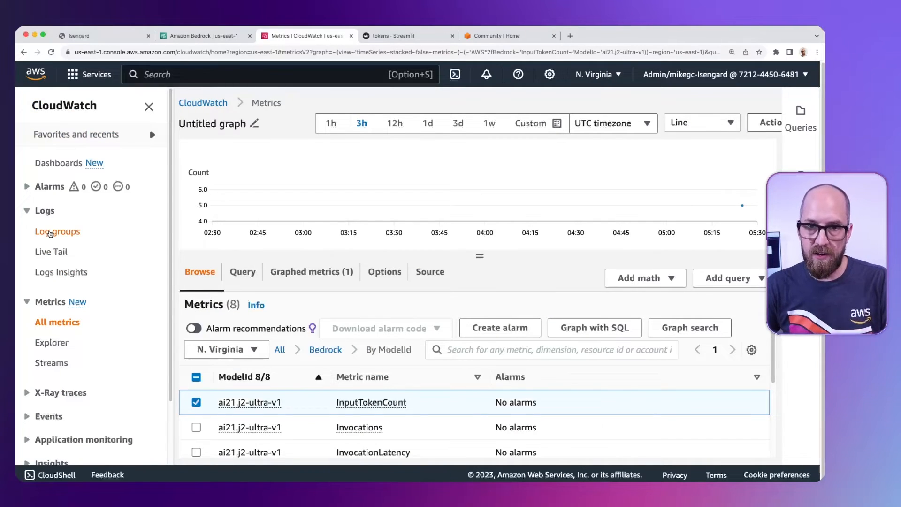
click(56, 231)
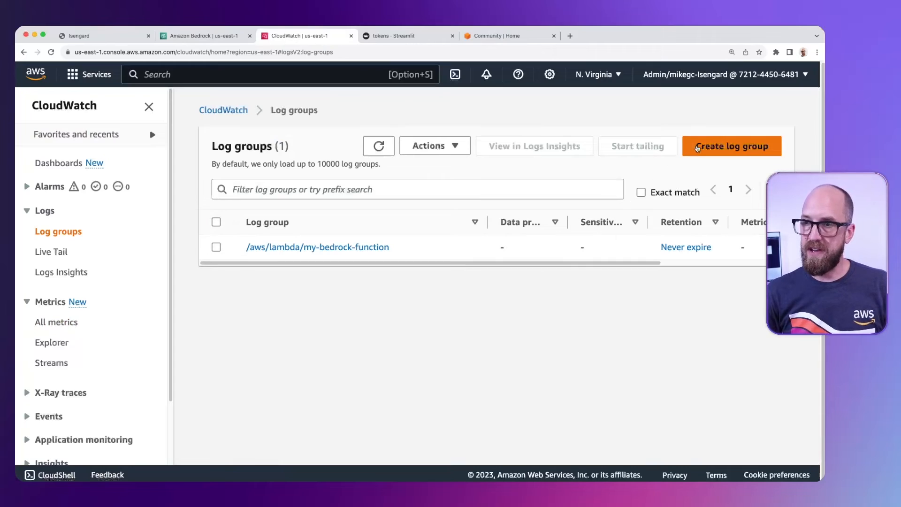
click(733, 146)
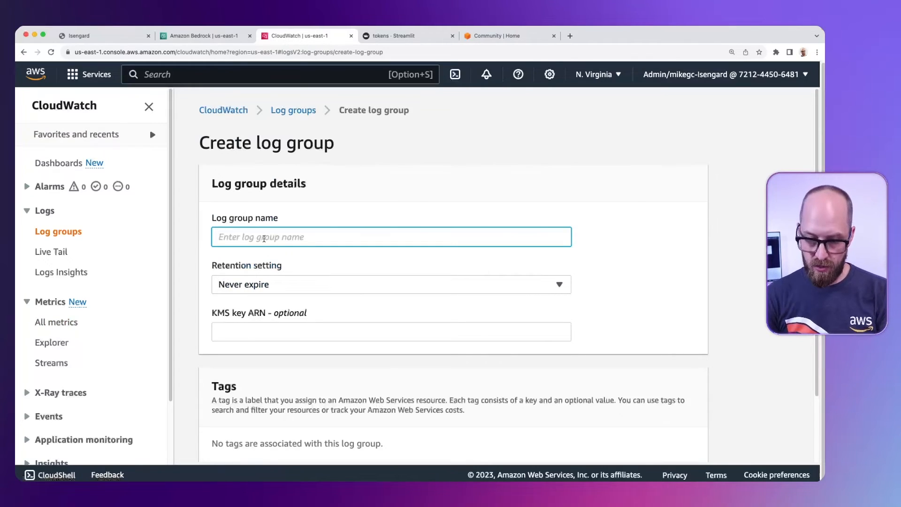
text(berock-)
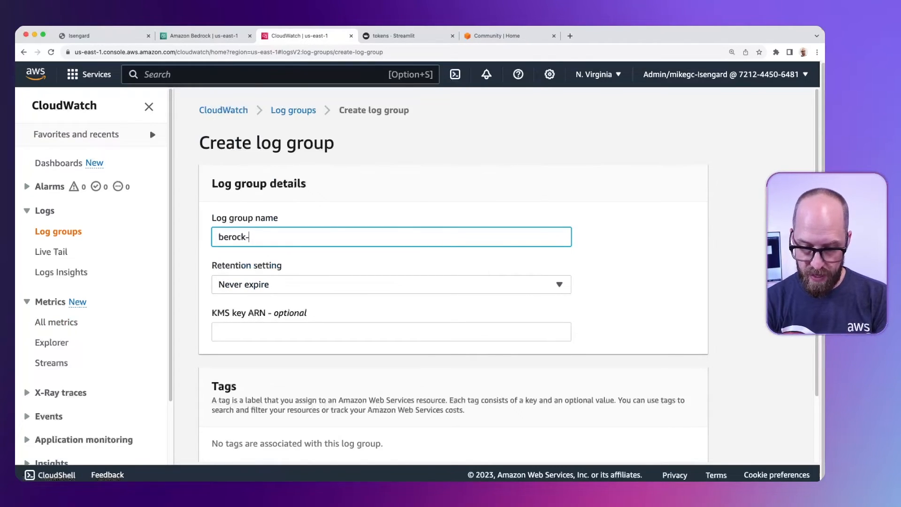
text(log-group)
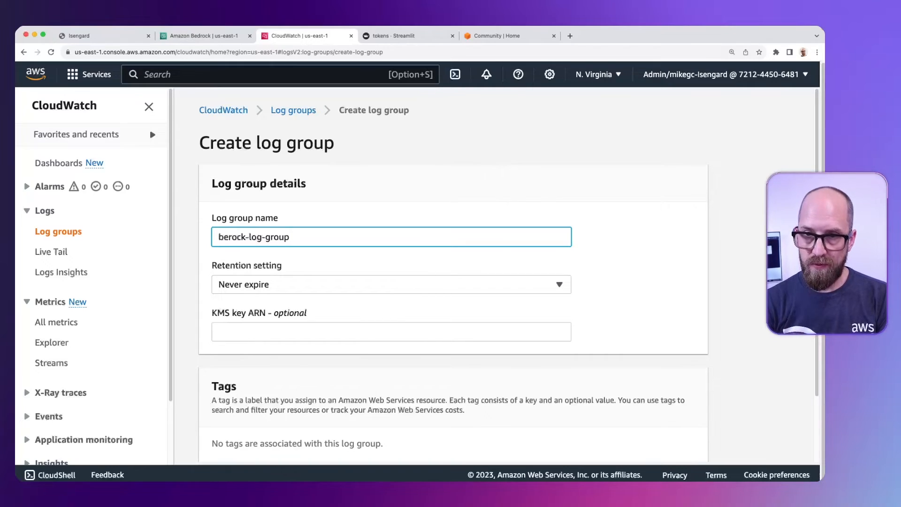
double_click(240, 237)
text(d)
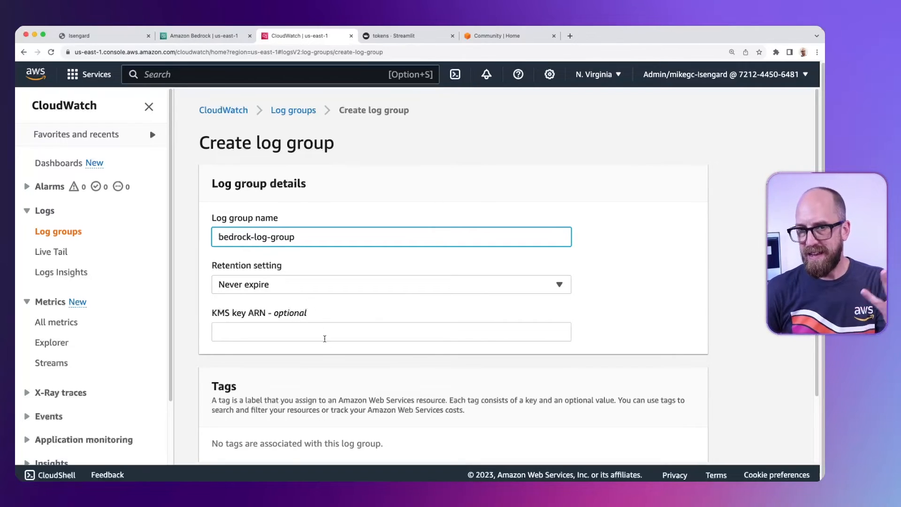
- Create the bedrock-log-group log group with retention never expiring
scroll(down, 3)
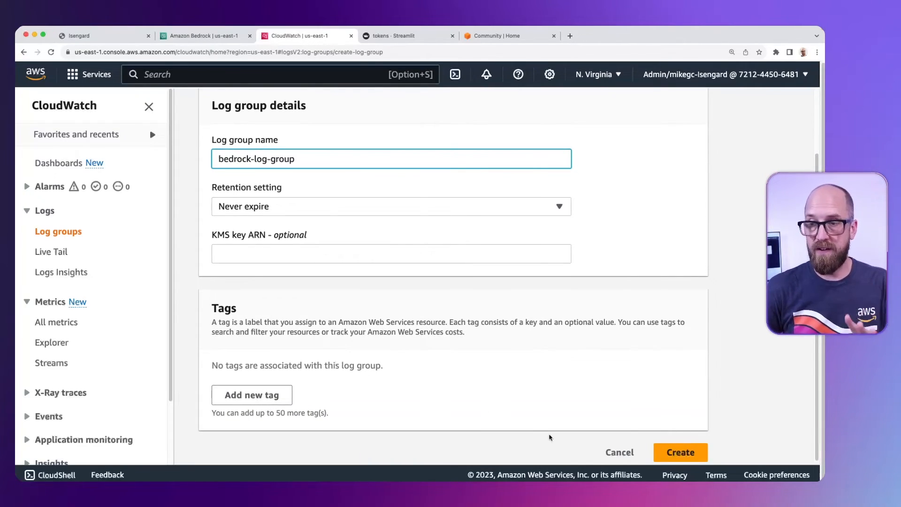
click(681, 452)
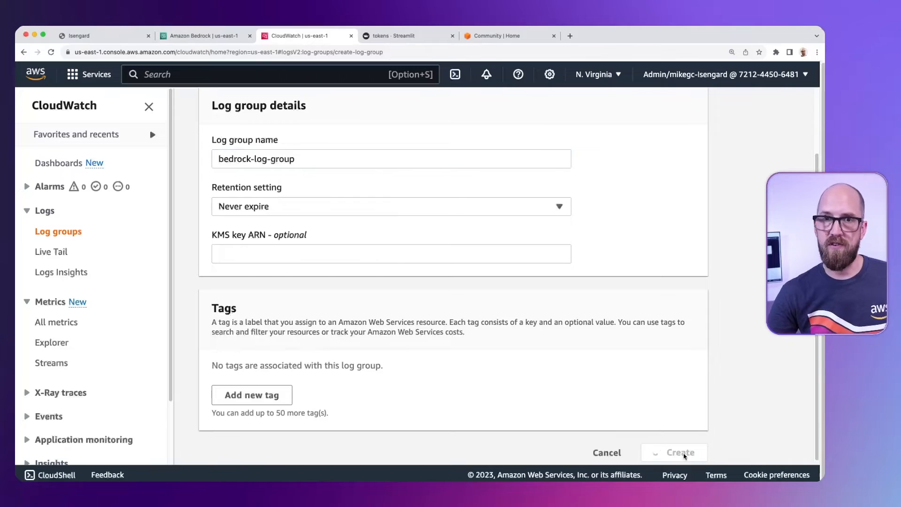
click(679, 452)
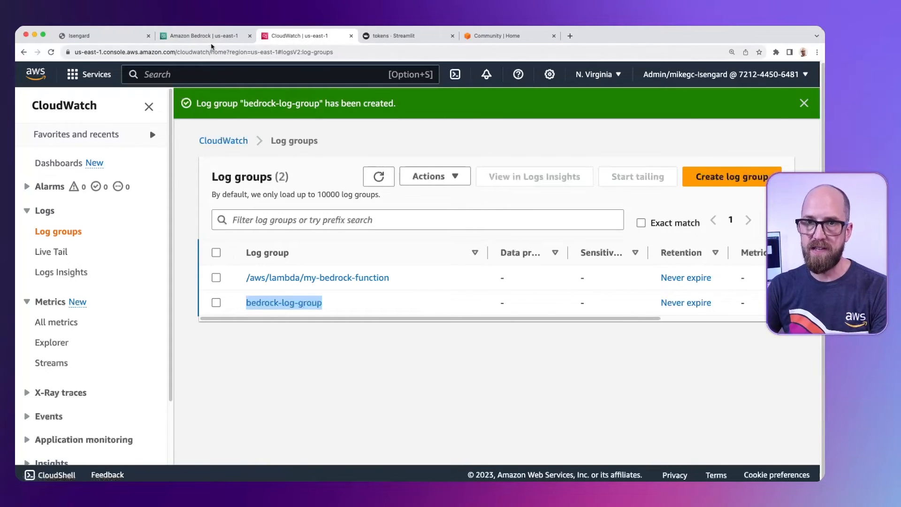
- Discard the unsaved playground changes and turn on model invocation logging in Bedrock Settings
click(202, 36)
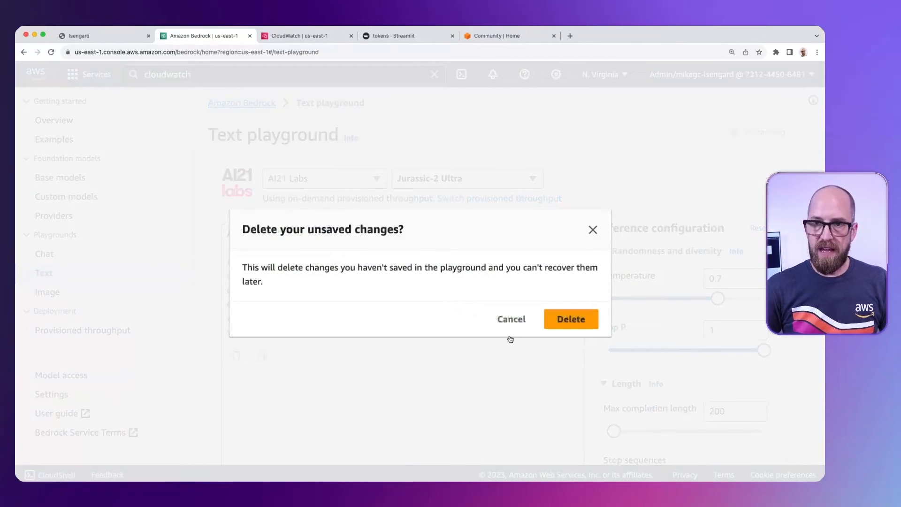
click(571, 319)
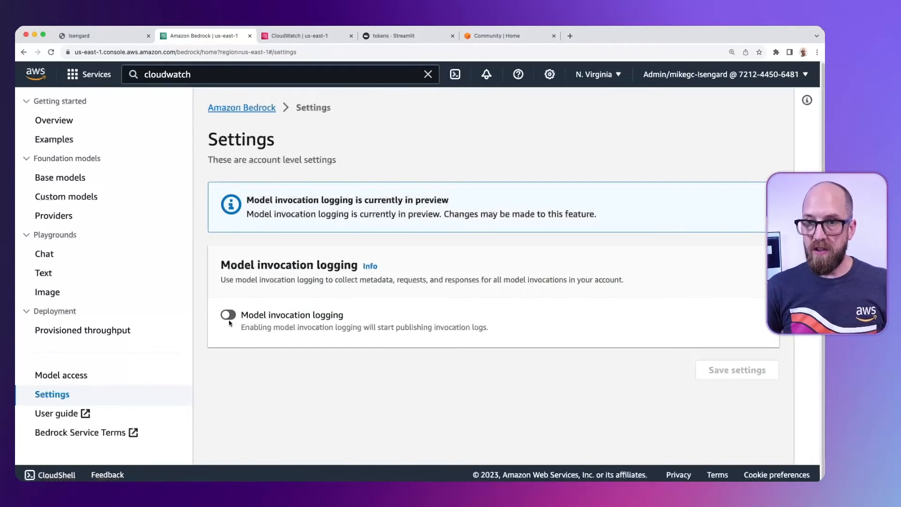
click(228, 316)
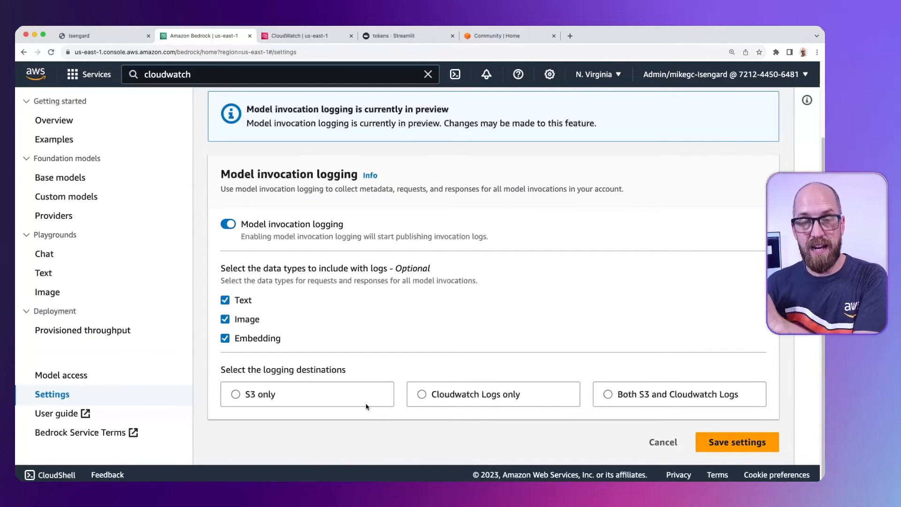
mouse_move(428, 403)
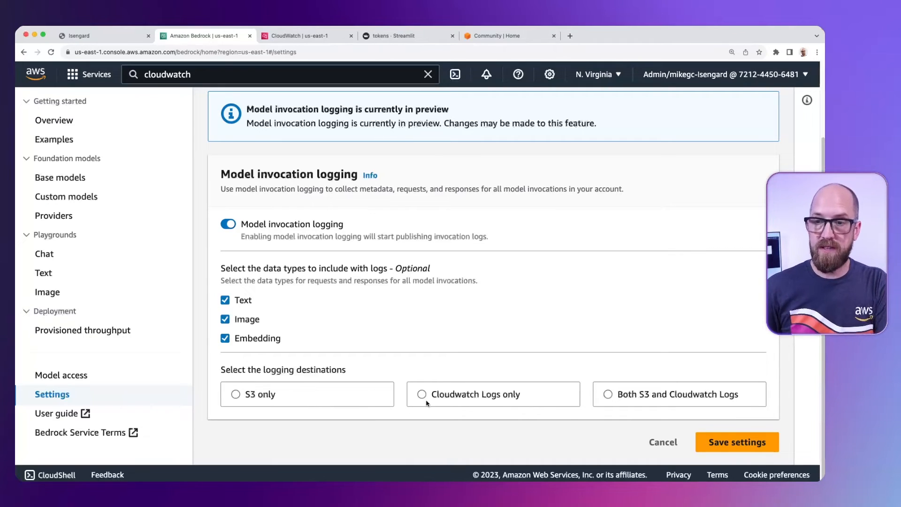
- Send invocation logs to CloudWatch Logs only, targeting bedrock-log-group
click(422, 395)
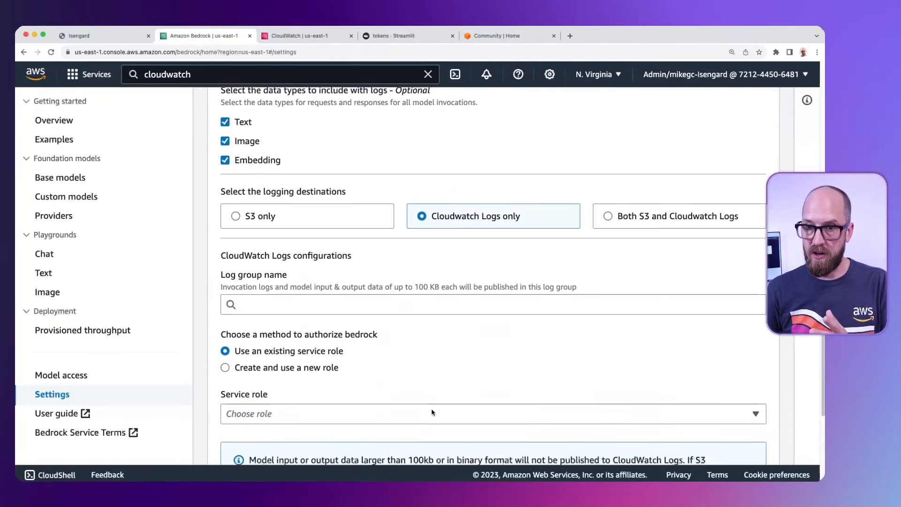
scroll(down, 3)
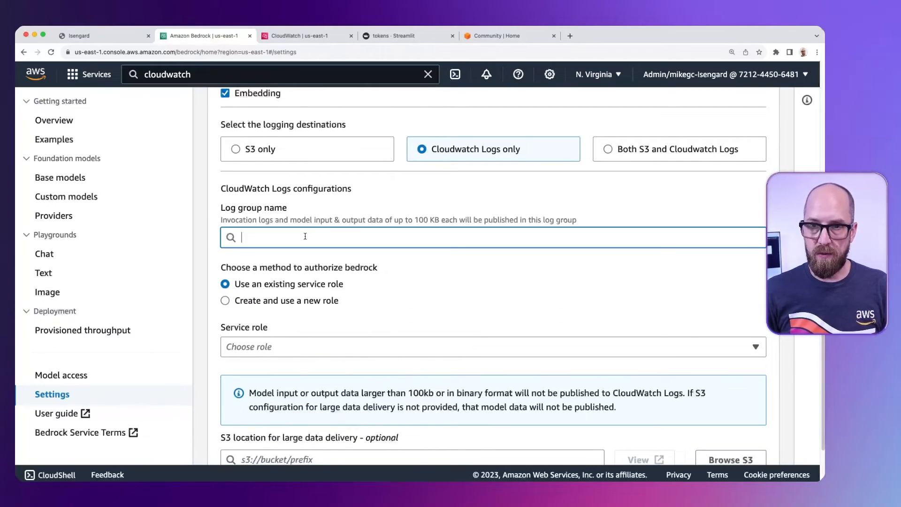
text(bedrock-log-group)
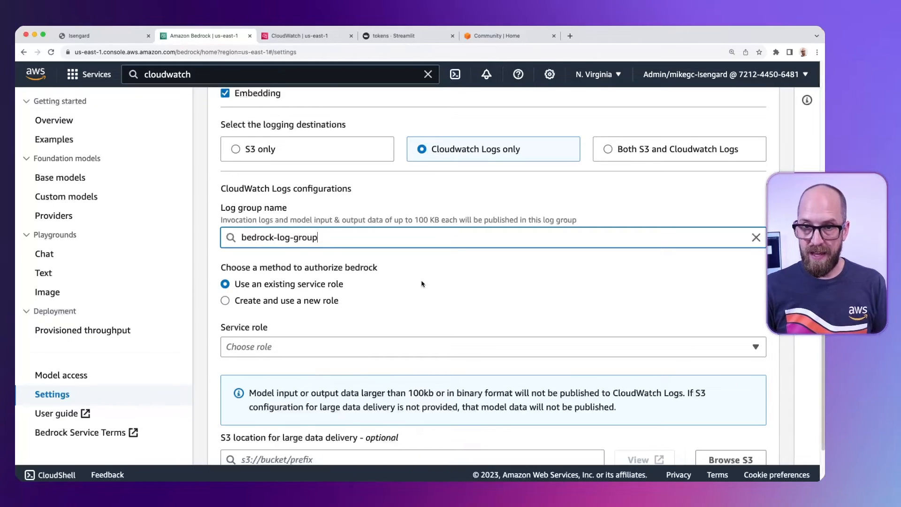
- Create a new service role bedrock-logging-role and save the logging settings
click(225, 252)
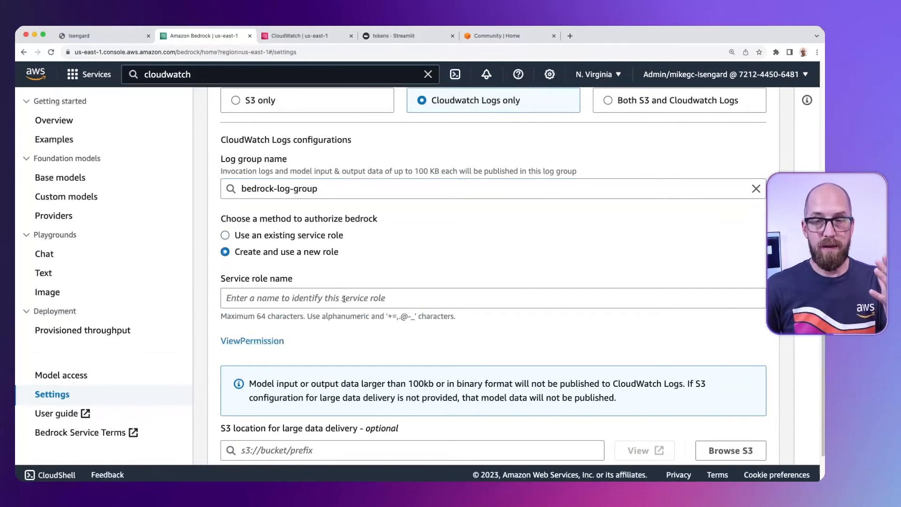
click(345, 298)
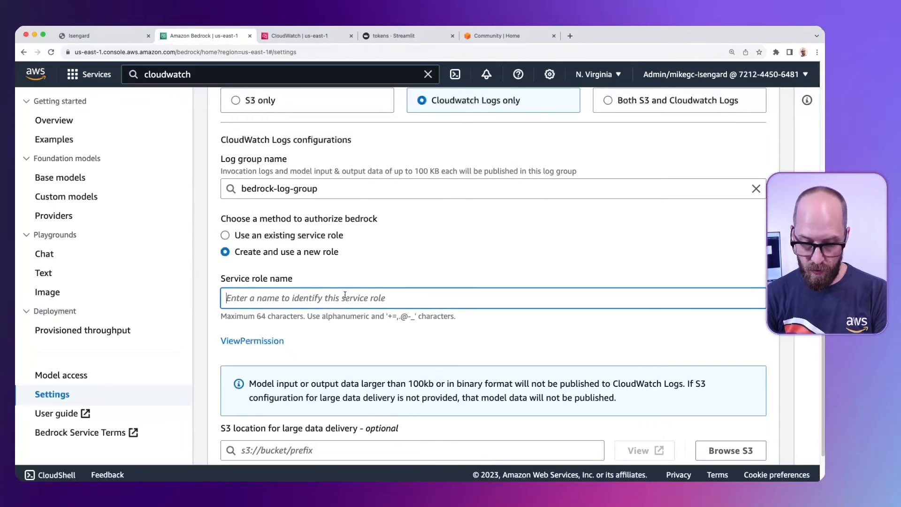
text(bedrock-logging-role)
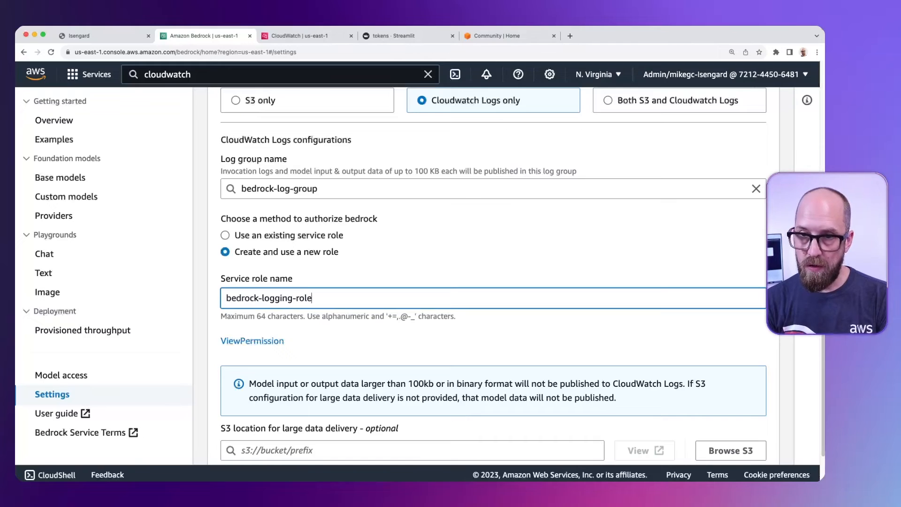
mouse_move(363, 344)
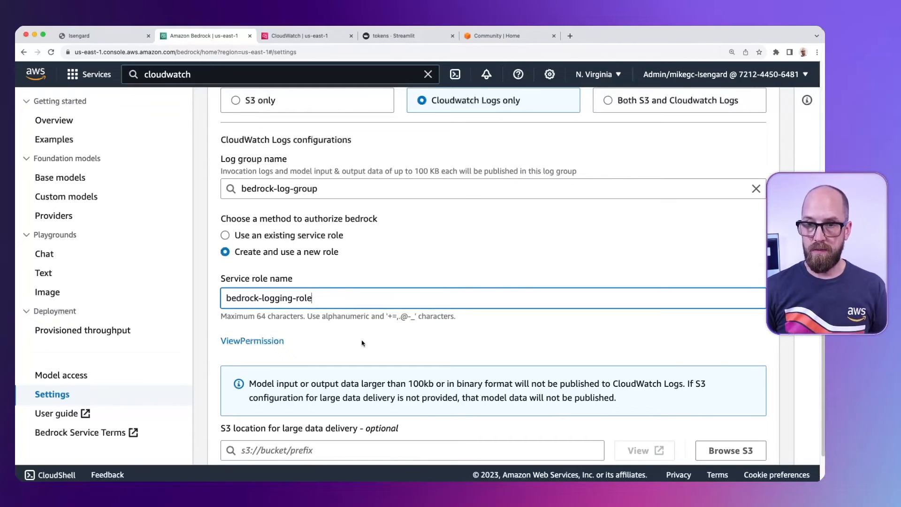
scroll(down, 3)
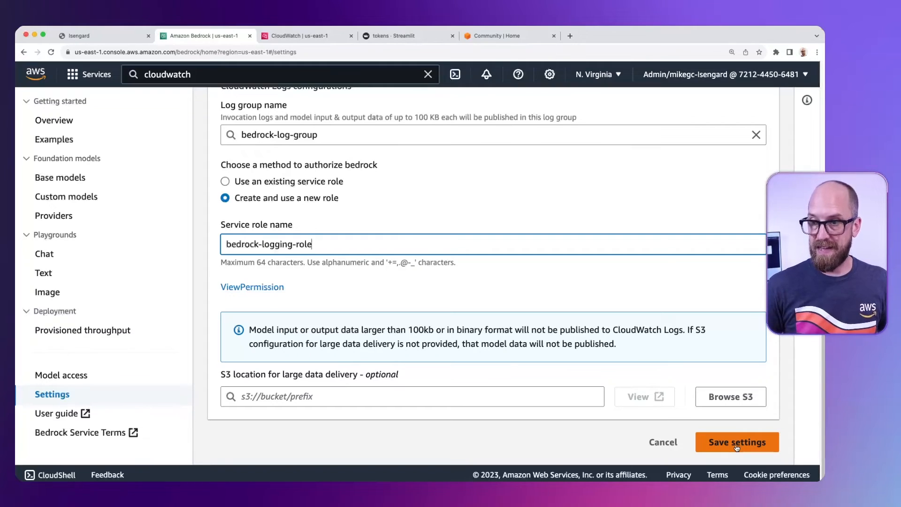
click(737, 443)
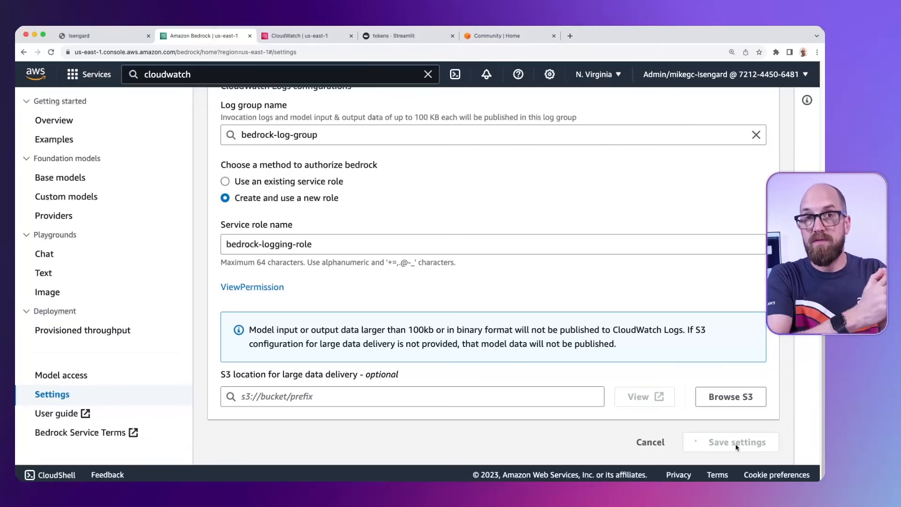
click(737, 441)
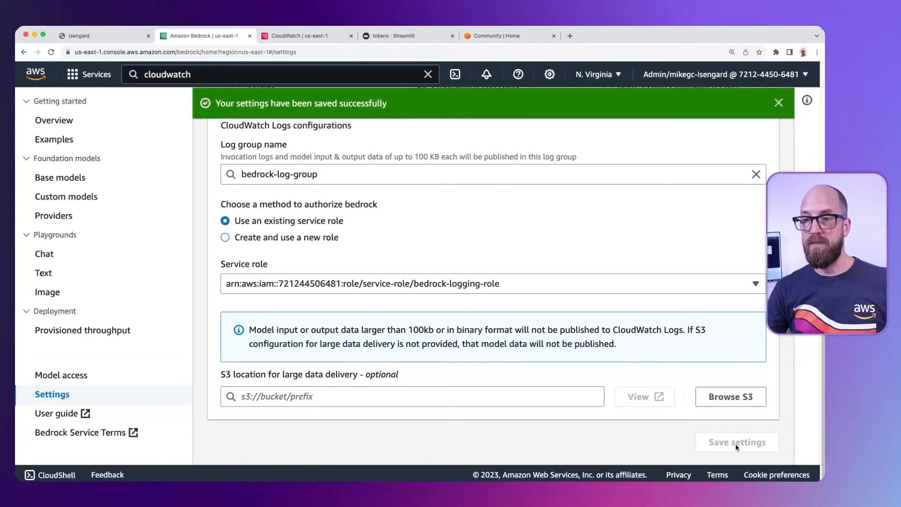
mouse_move(746, 133)
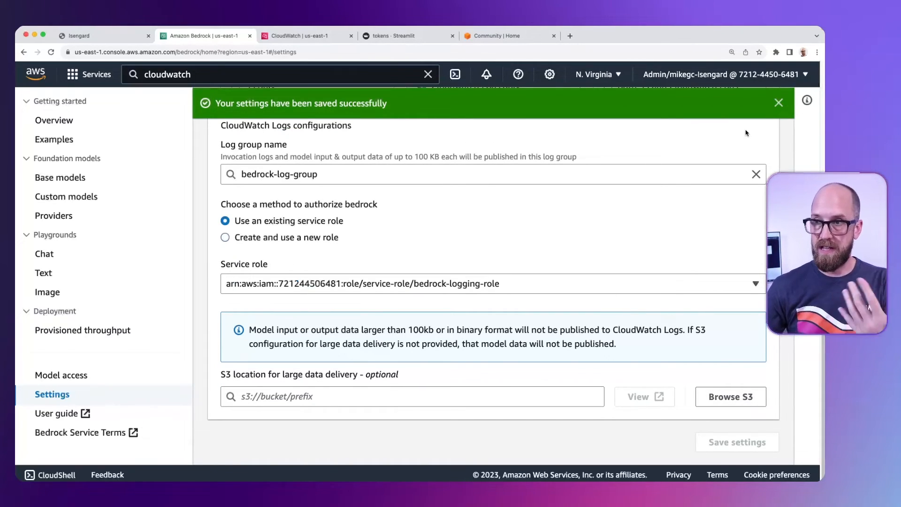
click(779, 103)
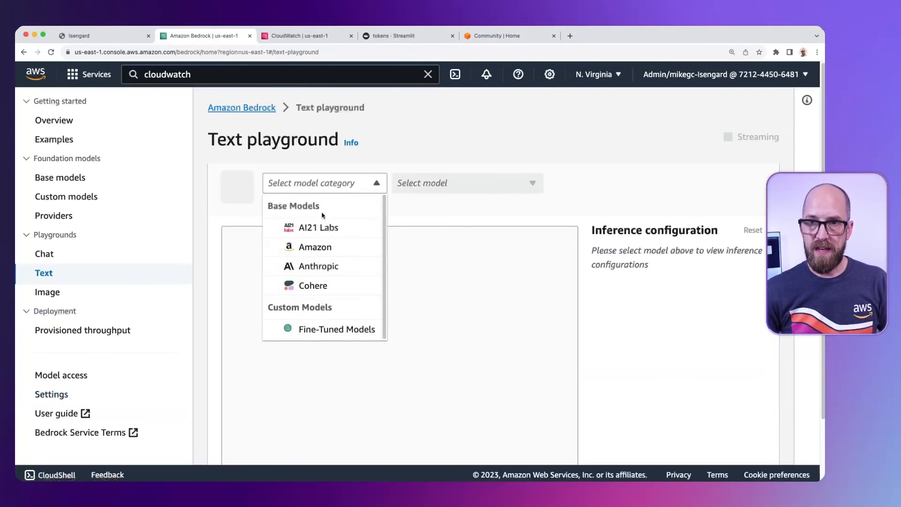
- Run the prompt 'Hello, I am doing a logging test. What would you like to log today?' on AI21 Labs Jurassic-2 Mid
click(319, 227)
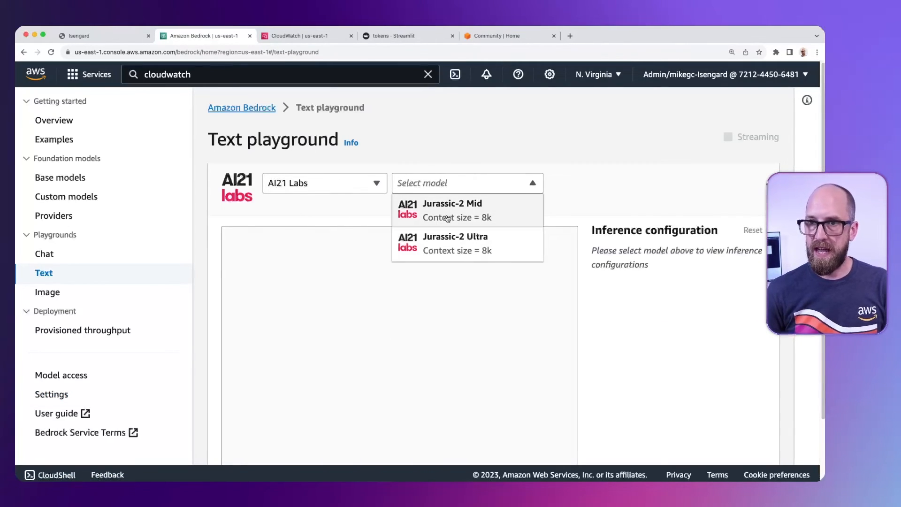
click(452, 210)
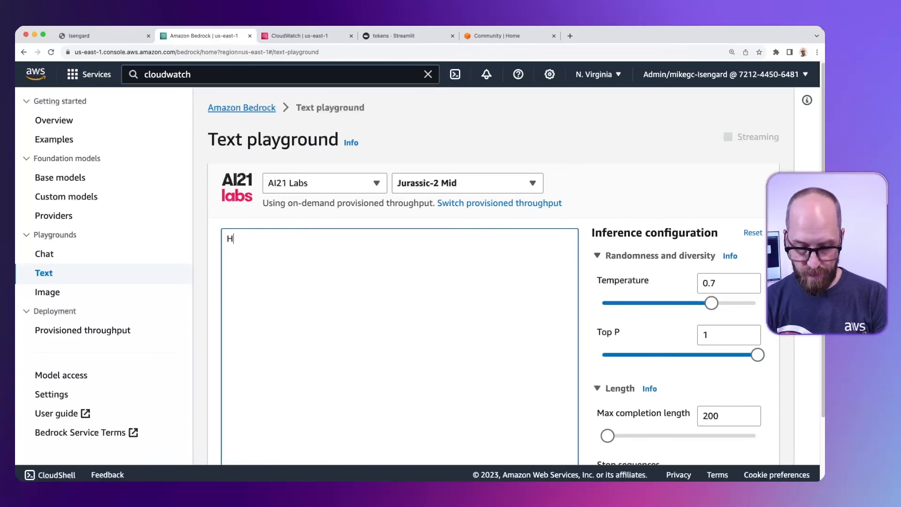
text(ello)
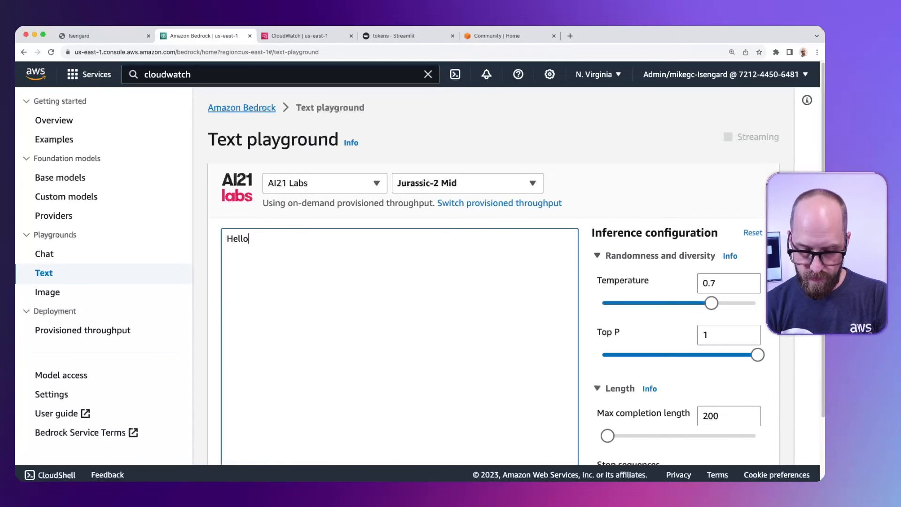
text(, I am)
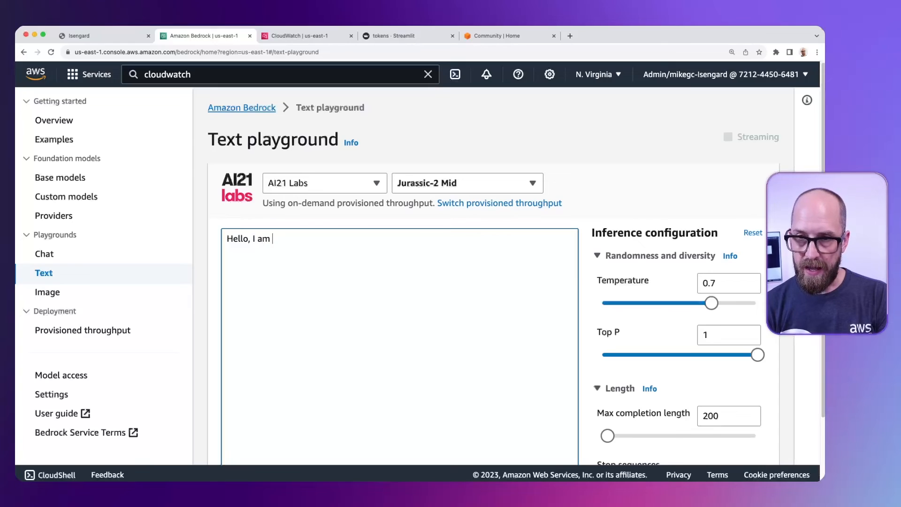
text(doing a logging test.  What would yo)
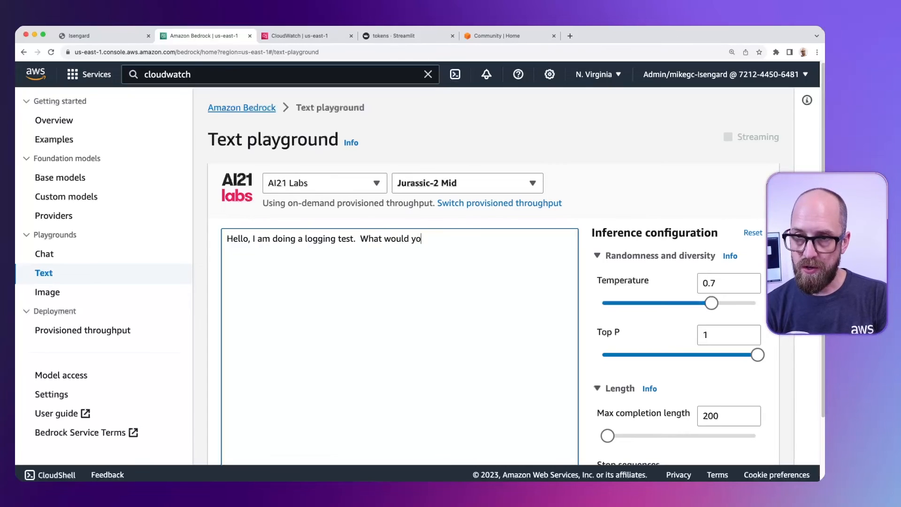
text(u like to log)
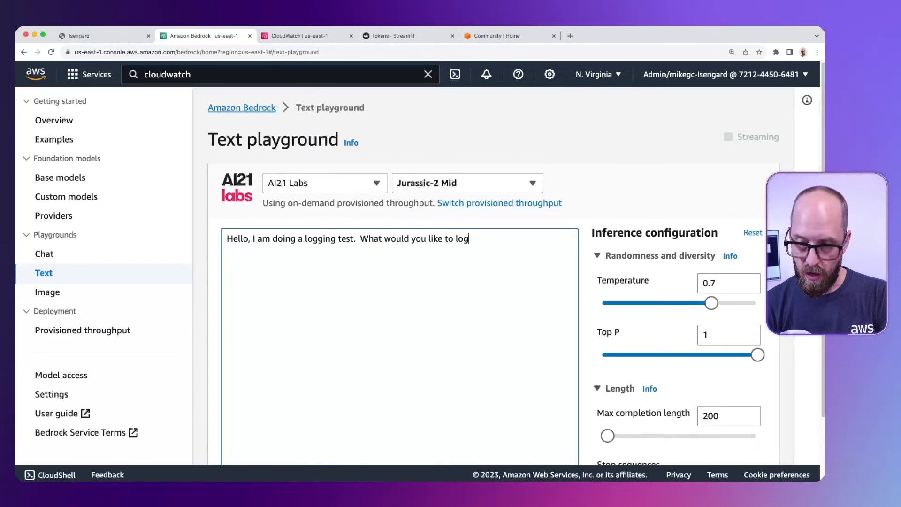
text(today?)
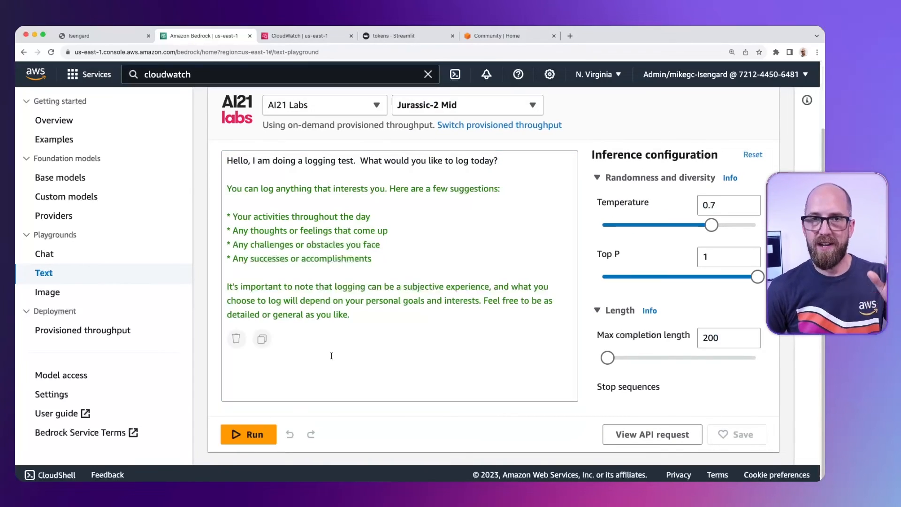
mouse_move(211, 325)
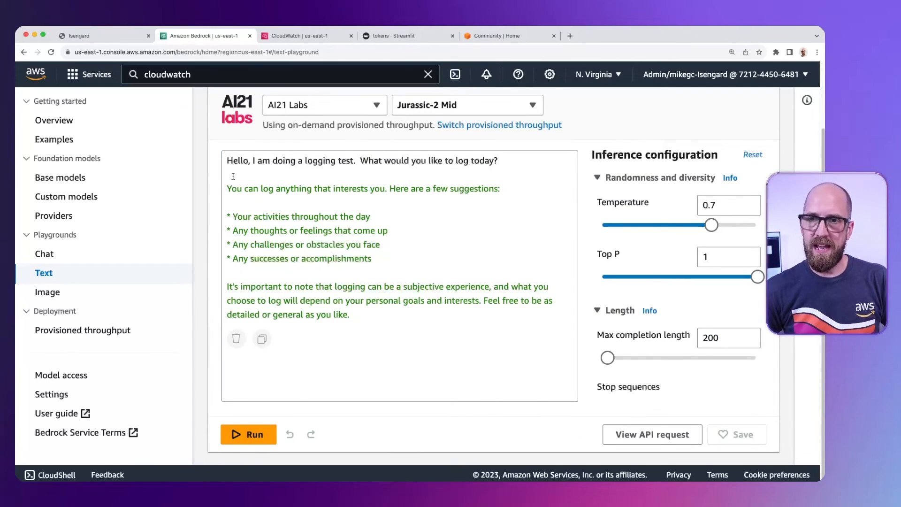
click(303, 36)
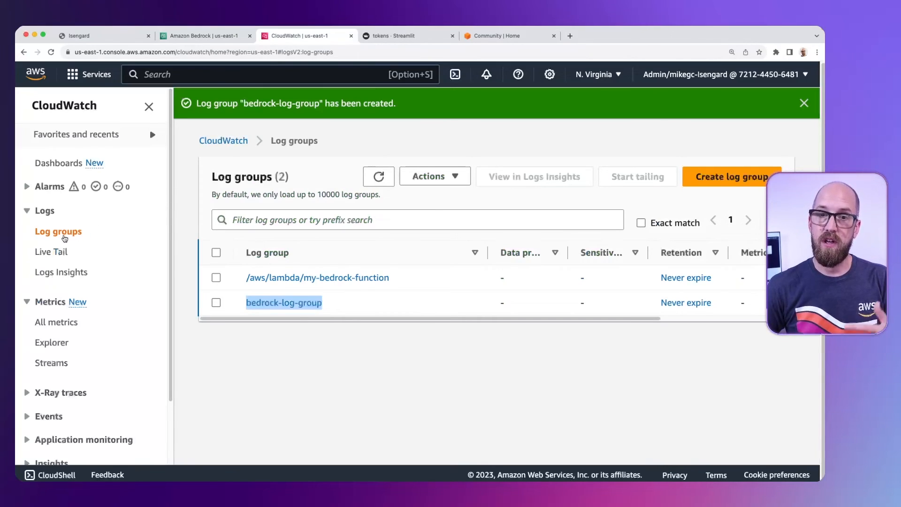
mouse_move(304, 307)
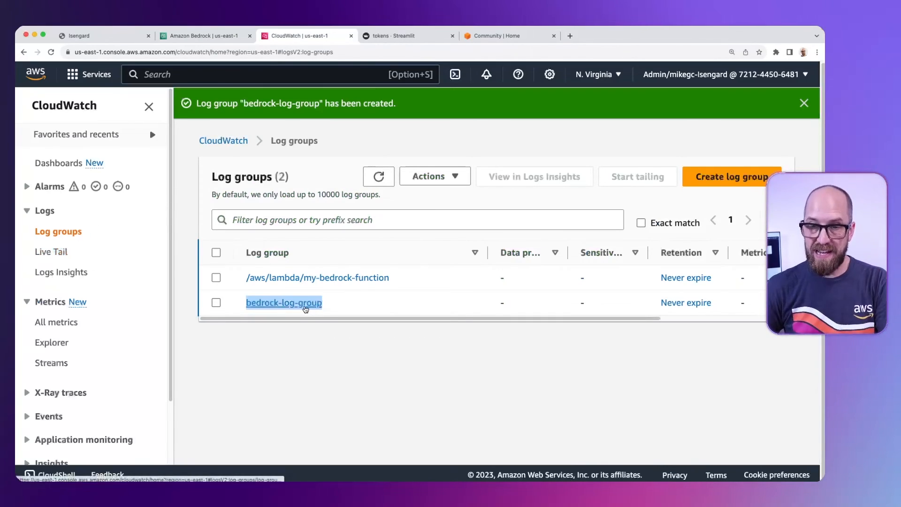
- View the aws/bedrock/modelinvocations log stream inside bedrock-log-group
click(284, 303)
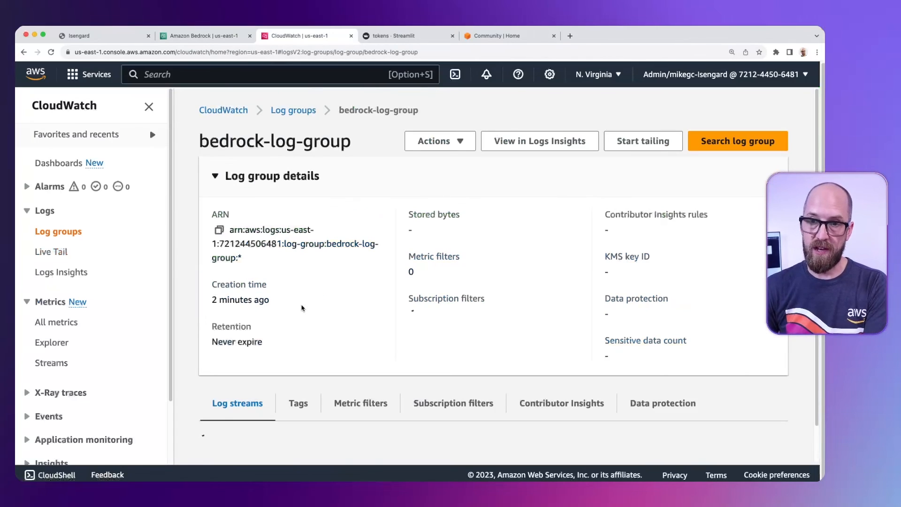
scroll(down, 3)
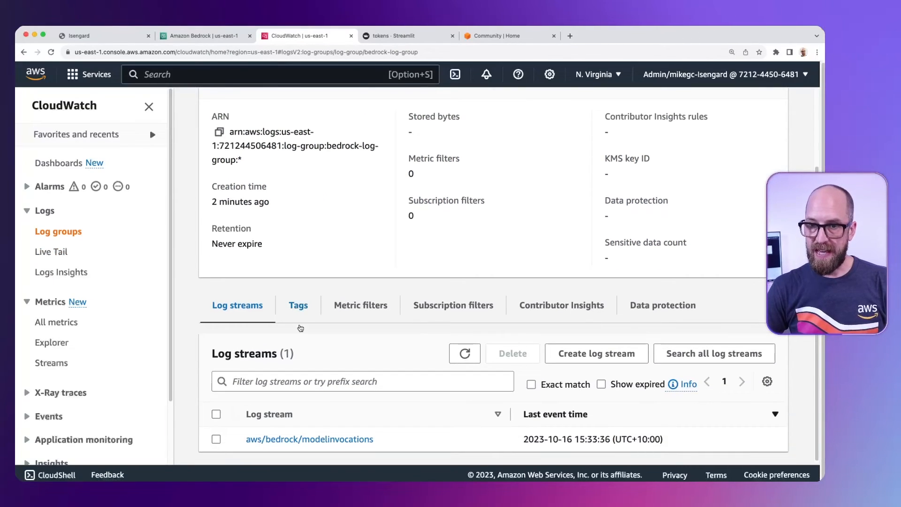
click(308, 439)
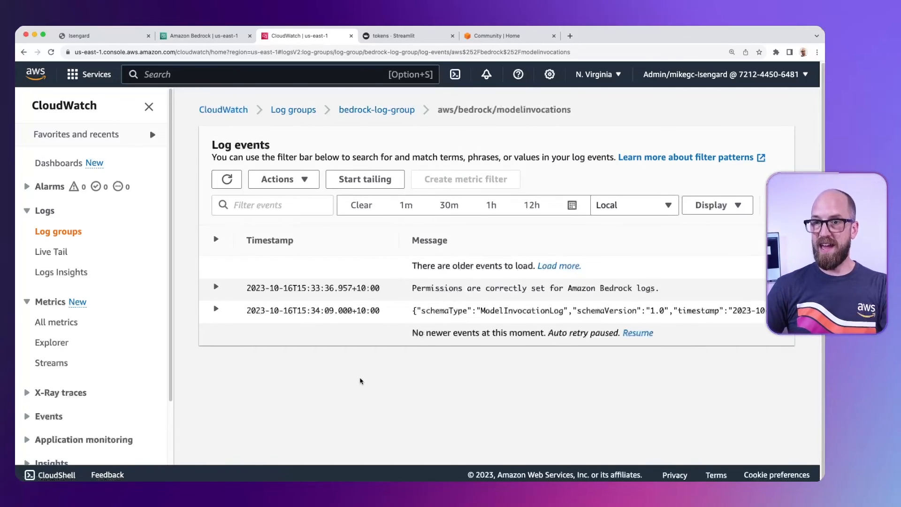
- Load older events and expand the ModelInvocationLog entry to read the prompt, ai21.j2-mid-v1 model and completion JSON
click(559, 265)
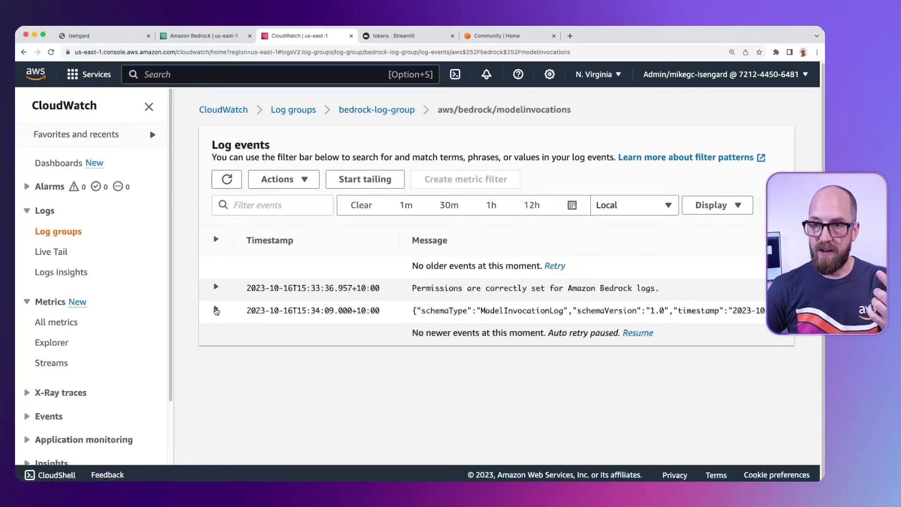
click(215, 311)
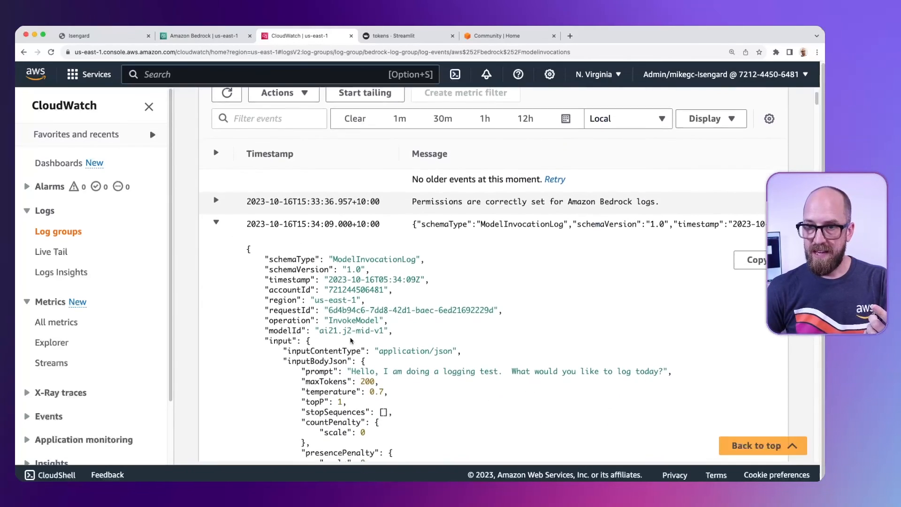
scroll(down, 3)
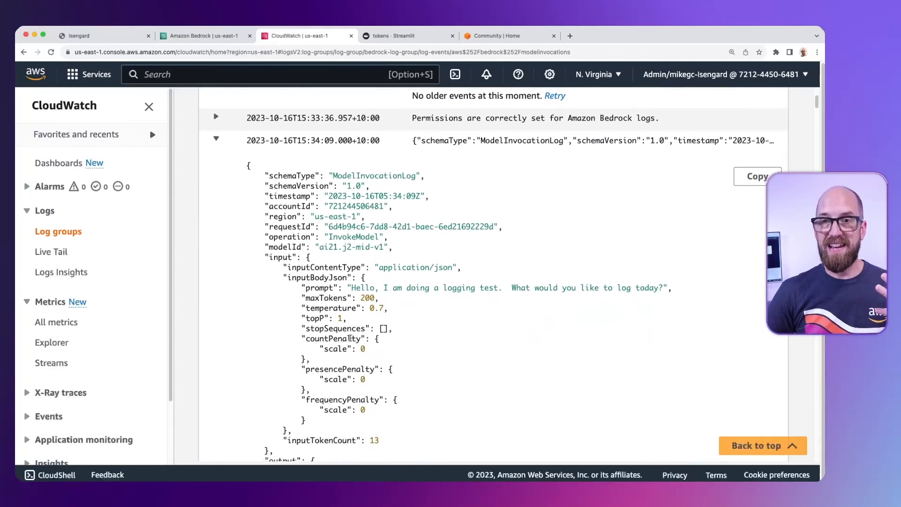
mouse_move(447, 291)
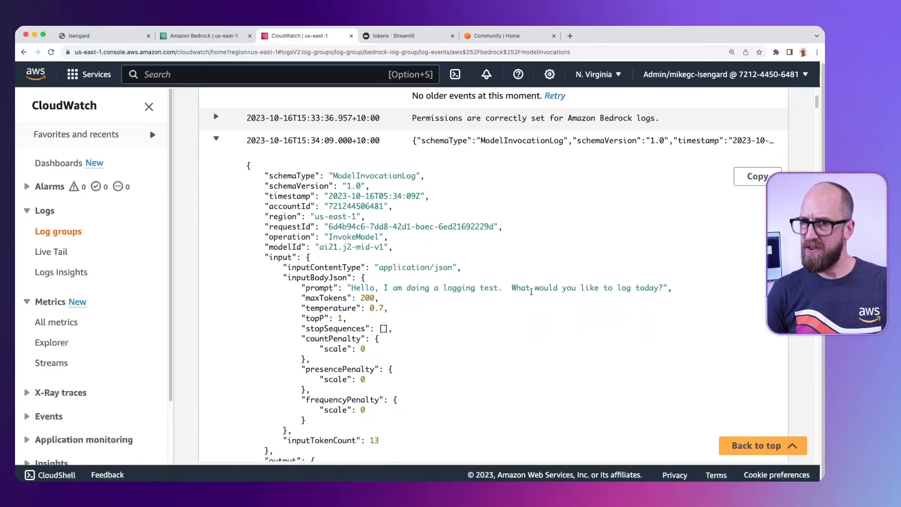
scroll(down, 3)
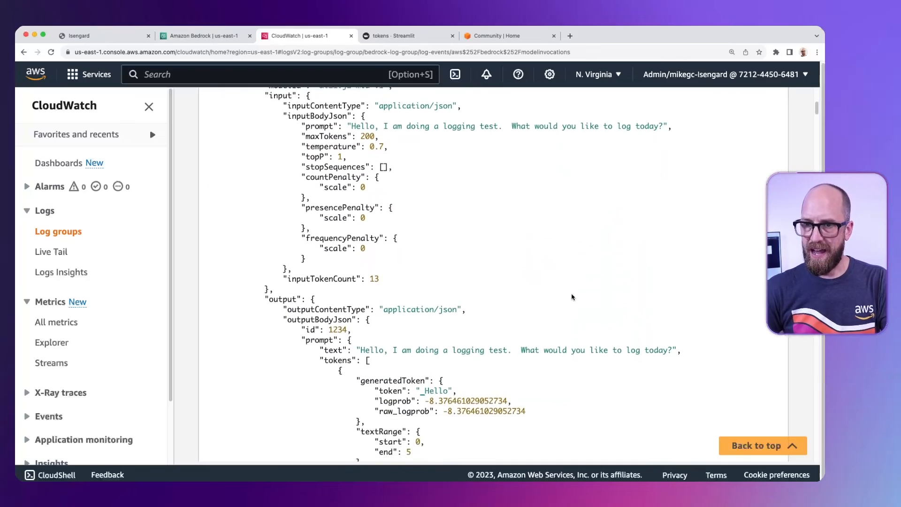
scroll(down, 3)
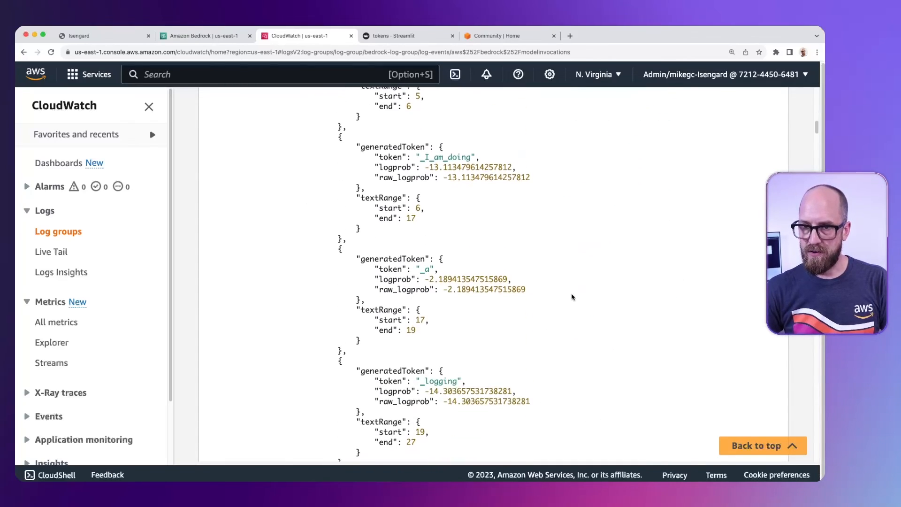
scroll(down, 3)
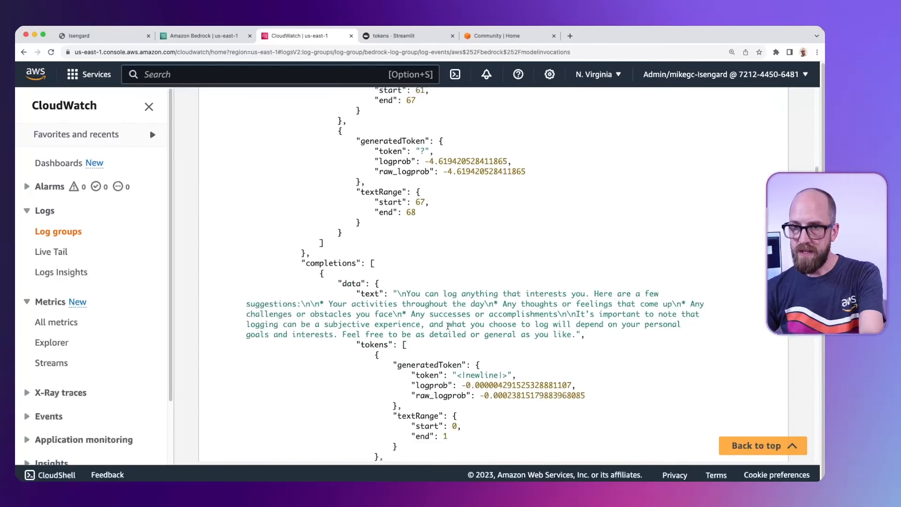
scroll(down, 3)
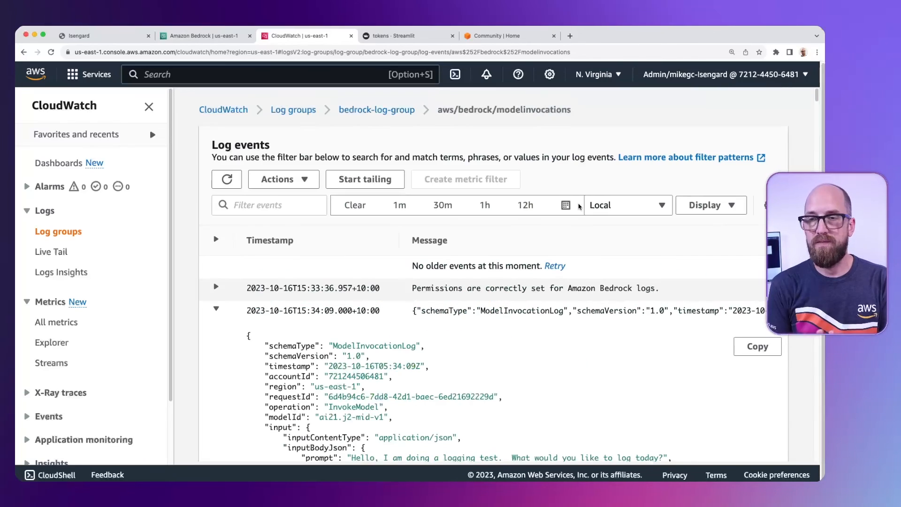
click(204, 35)
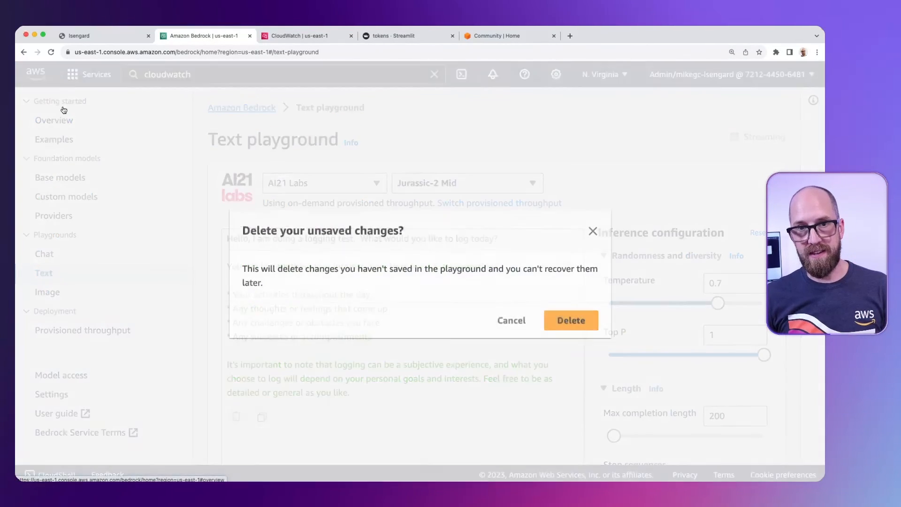
- Delete the playground's unsaved changes and move over to the AWS Community site
click(571, 320)
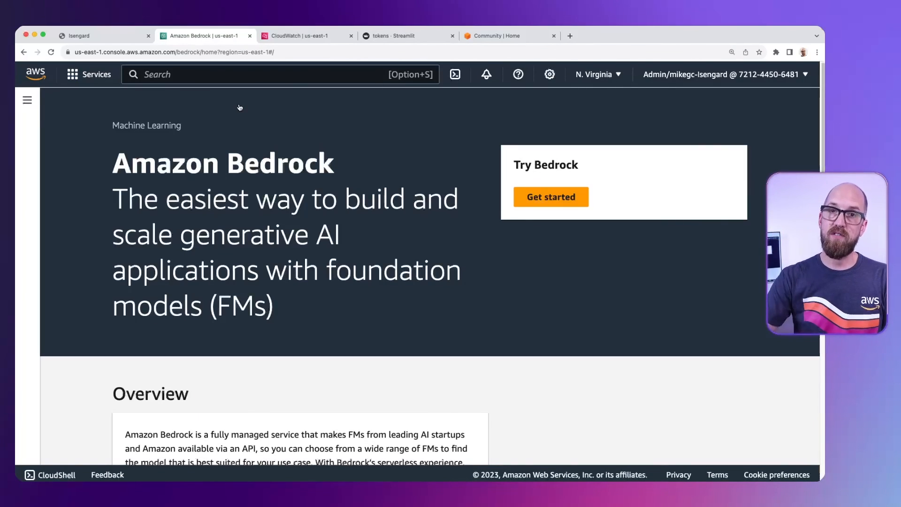
click(497, 36)
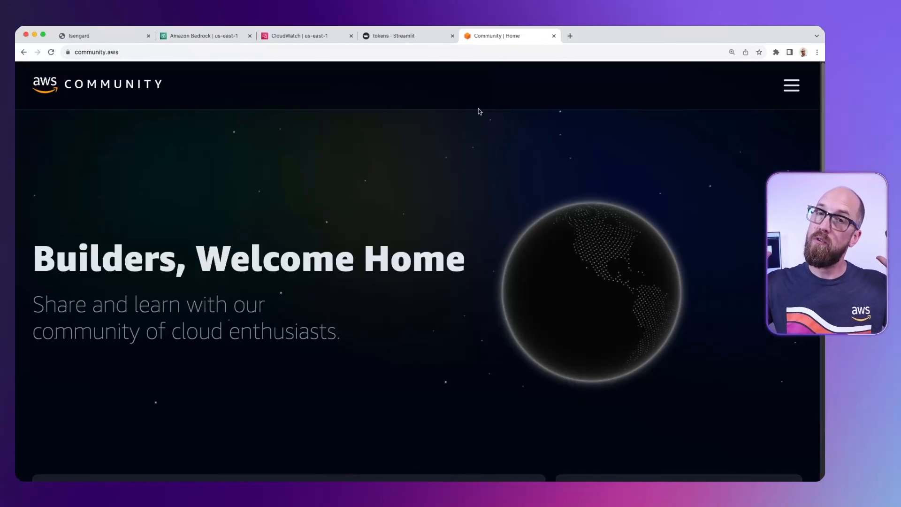
- Navigate to the Generative AI featured space from the site menu
click(792, 85)
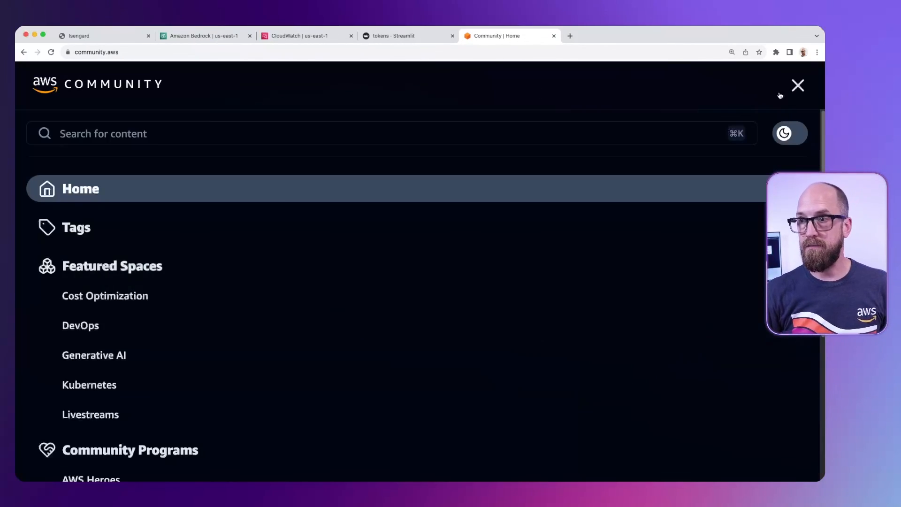
mouse_move(116, 364)
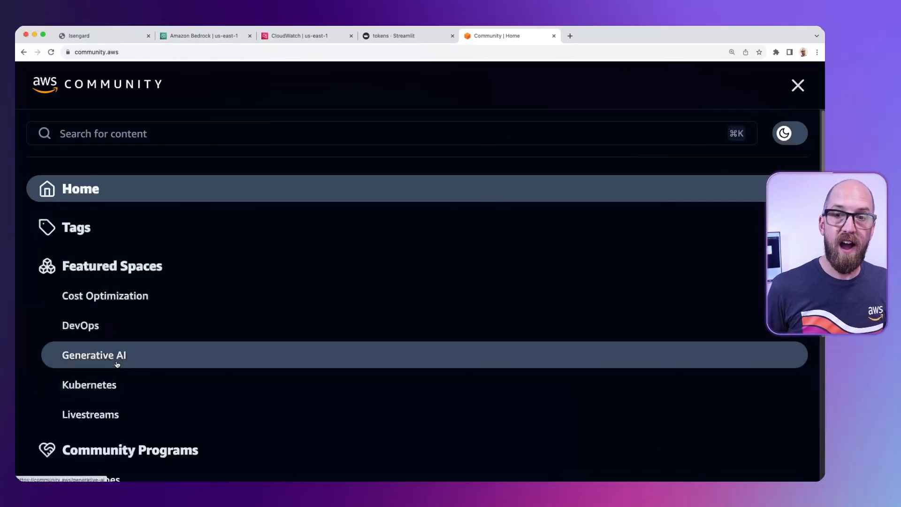
click(94, 355)
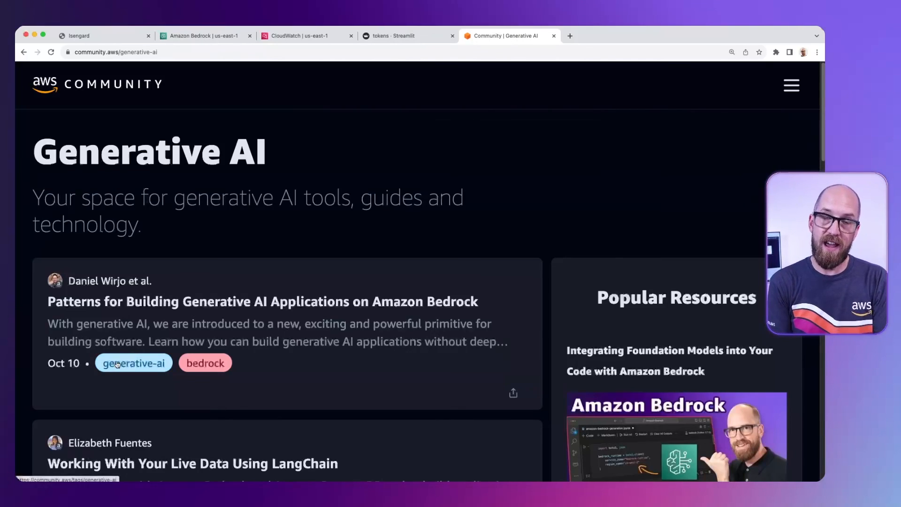